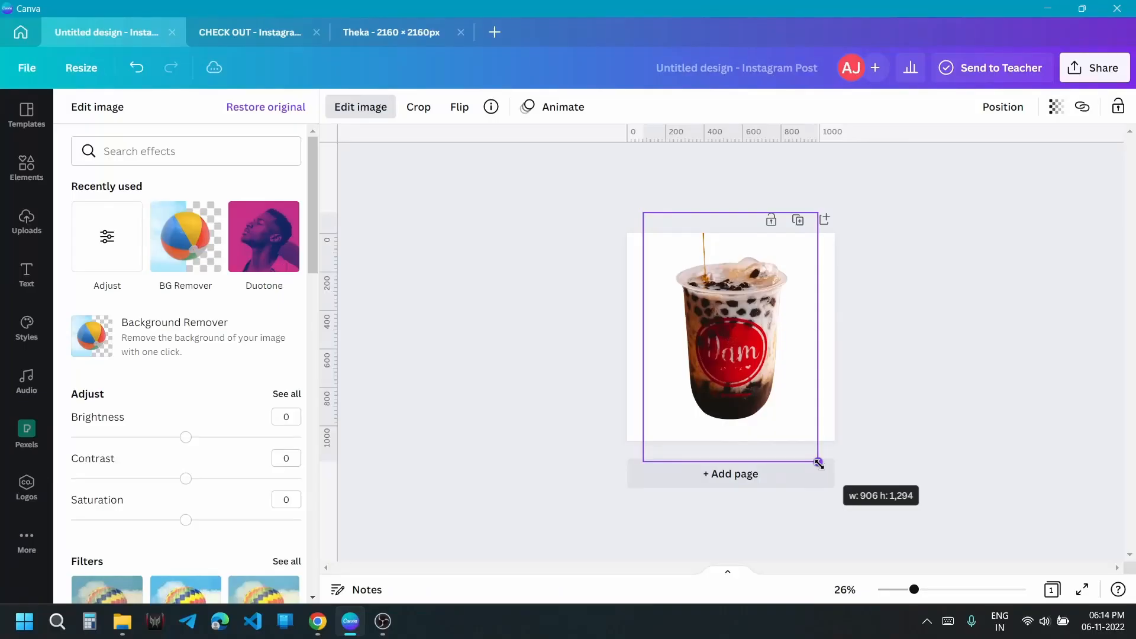
# Step: Resize the cup and make its copy partly see-through with Transparency 69
pyautogui.moveTo(818, 463); pyautogui.dragTo(804, 442)
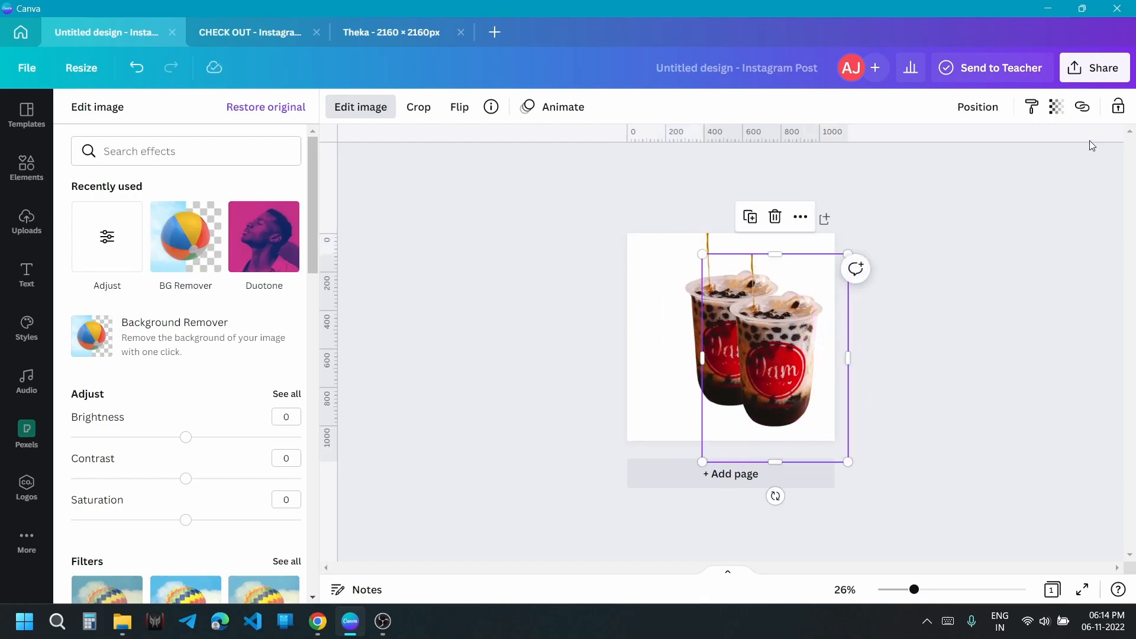
pyautogui.click(1056, 106)
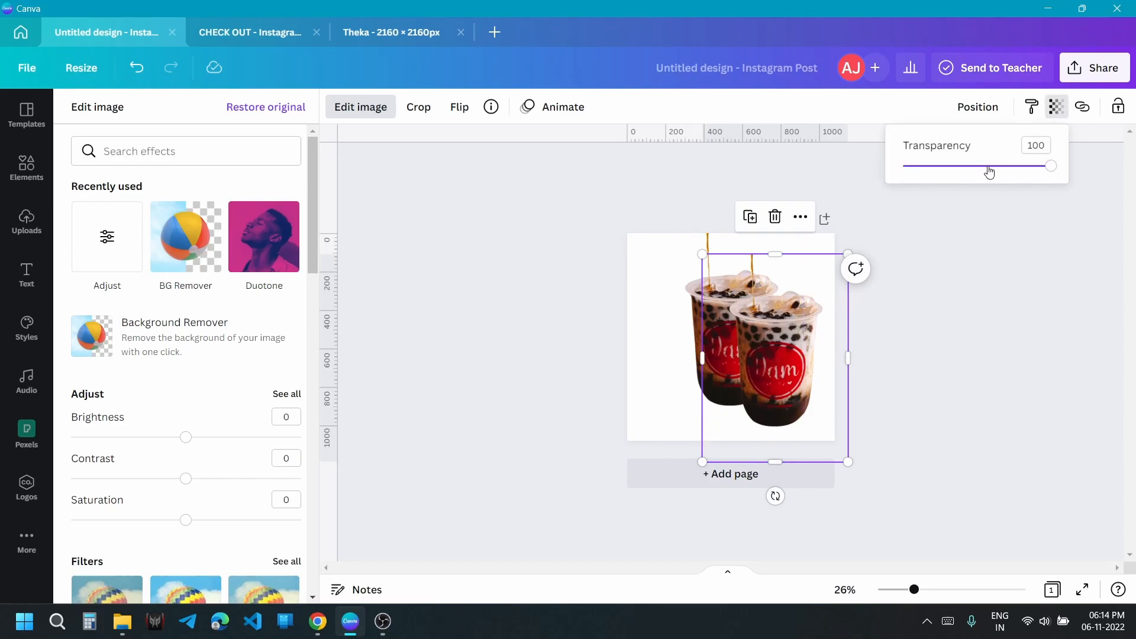
pyautogui.moveTo(1051, 165); pyautogui.dragTo(1005, 166)
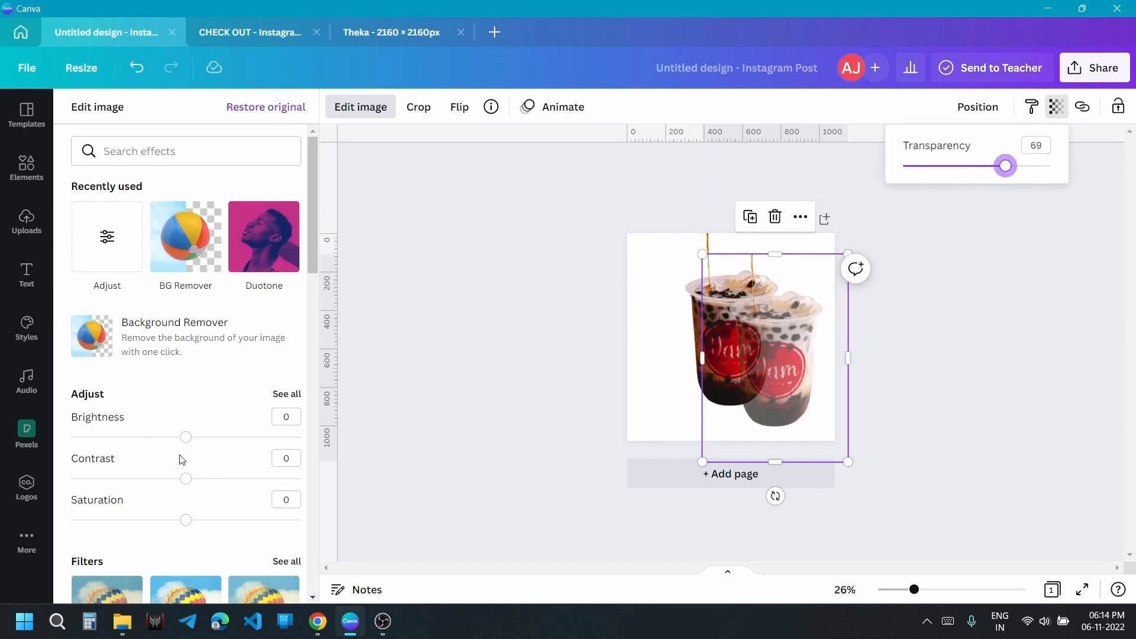
# Step: Give the cup copy Brightness 11 and Saturation -100, then reposition the grey ghost
pyautogui.moveTo(186, 437); pyautogui.dragTo(199, 436)
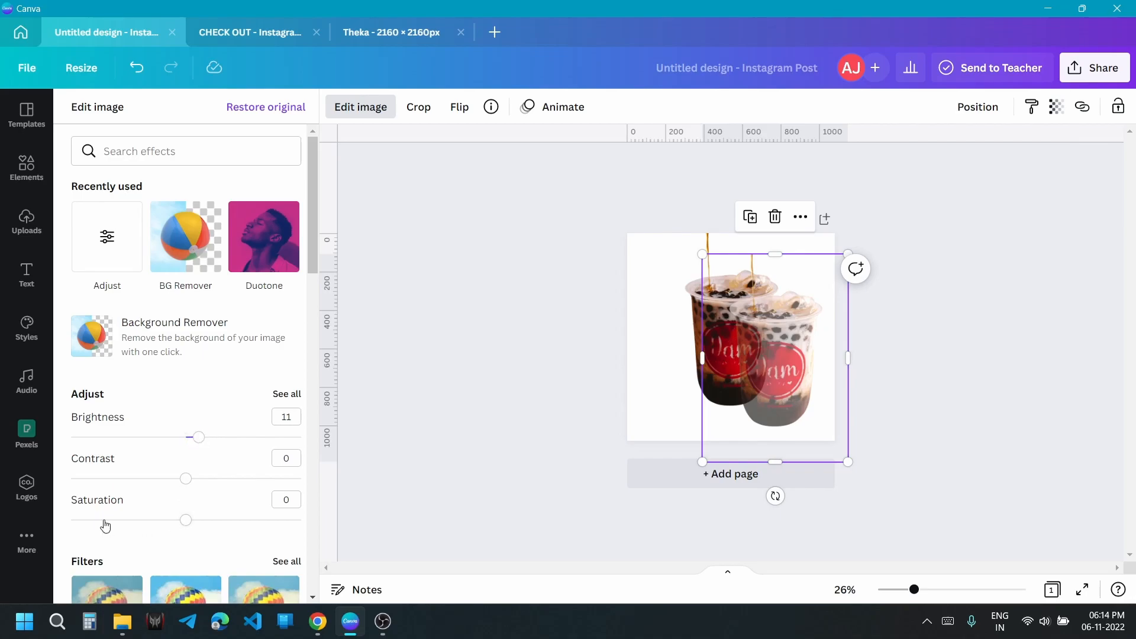
pyautogui.moveTo(186, 521); pyautogui.dragTo(71, 521)
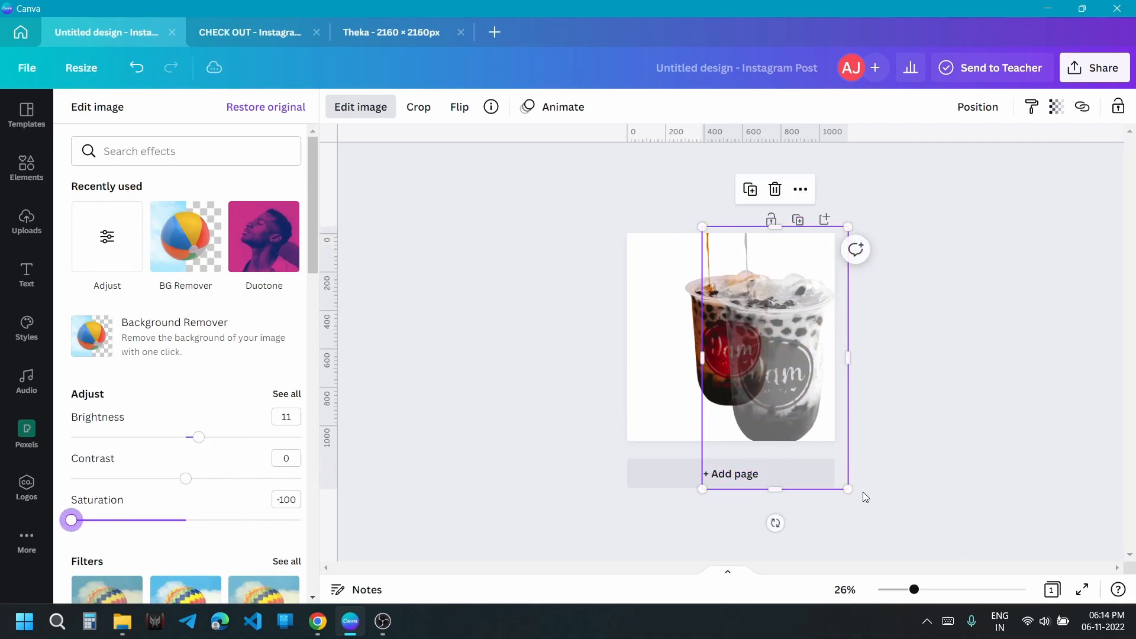
pyautogui.moveTo(847, 489); pyautogui.dragTo(870, 526)
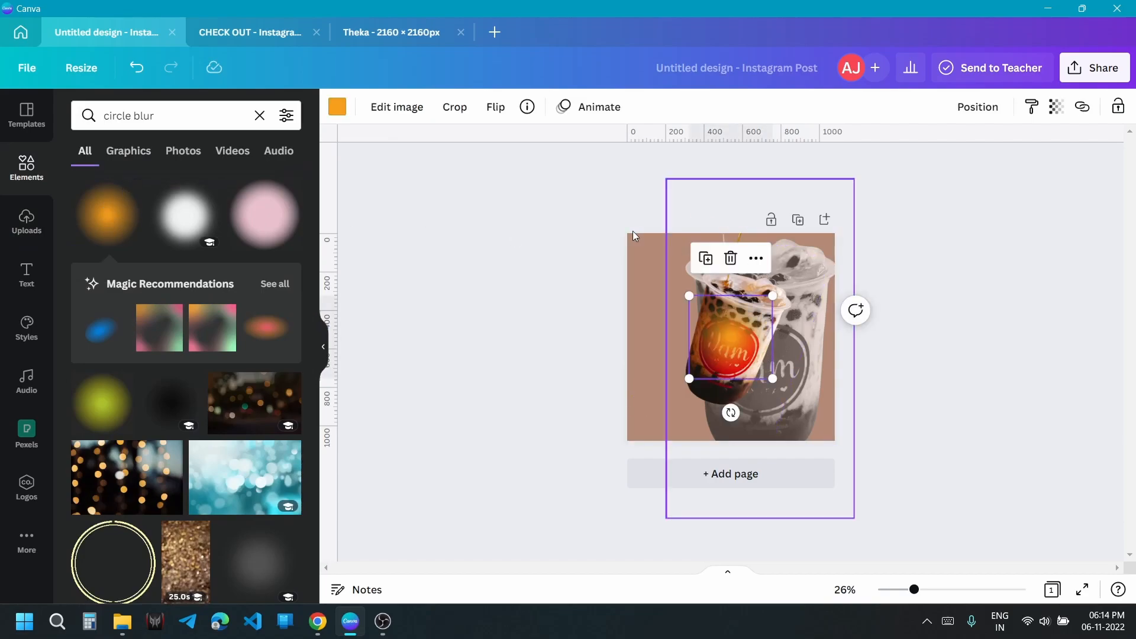
# Step: Recolour the blur circle with a photo colour and select the cup to tilt it
pyautogui.click(337, 107)
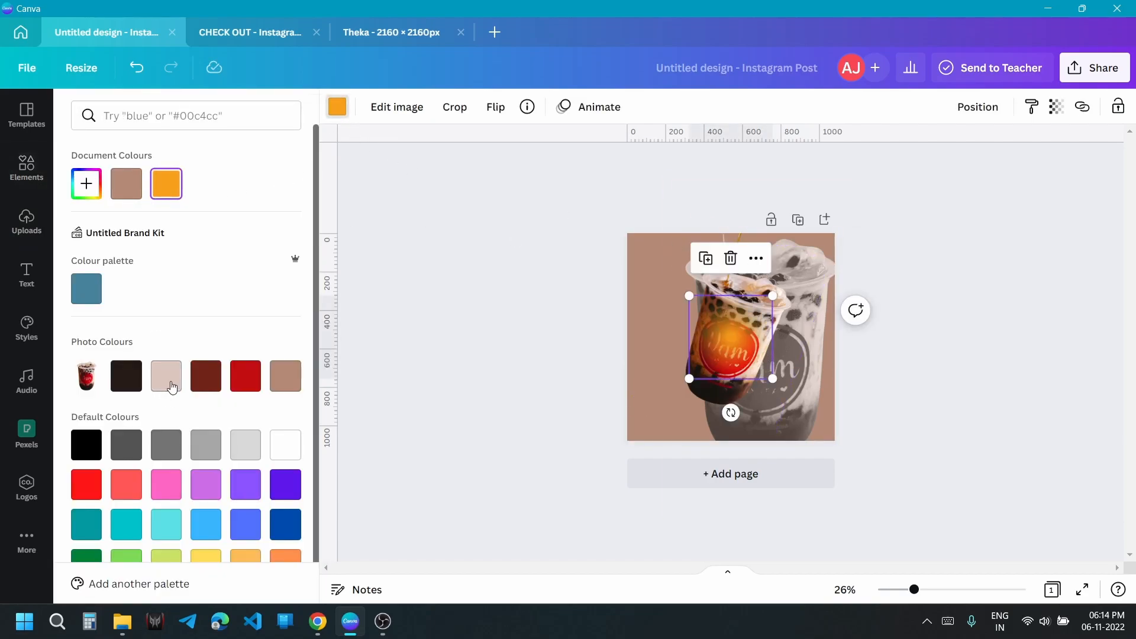
pyautogui.click(166, 376)
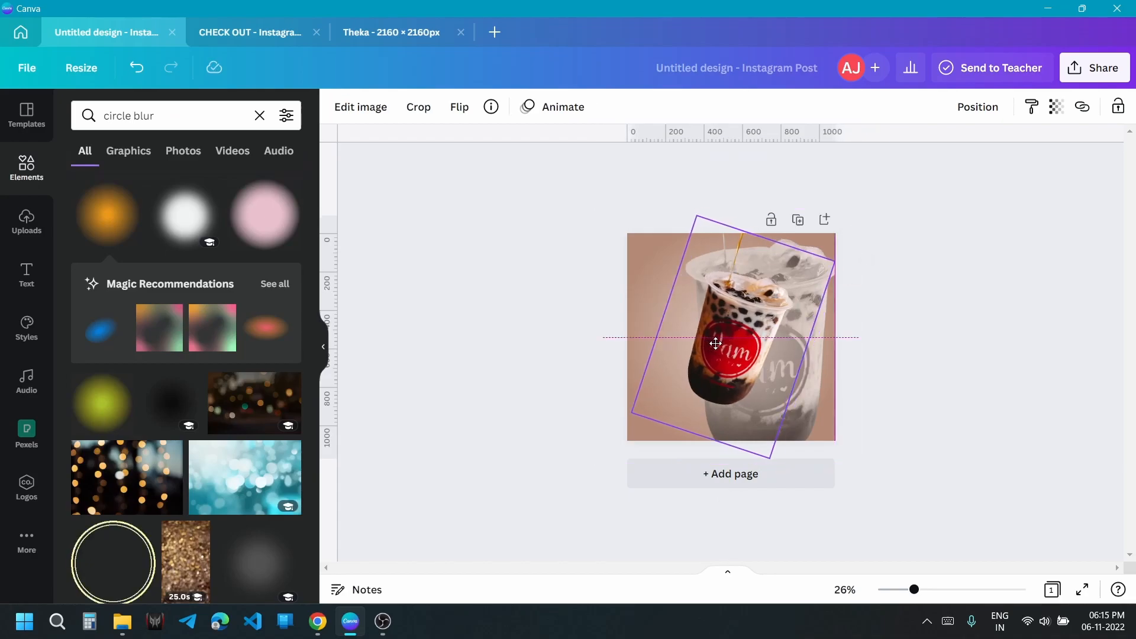
pyautogui.click(715, 343)
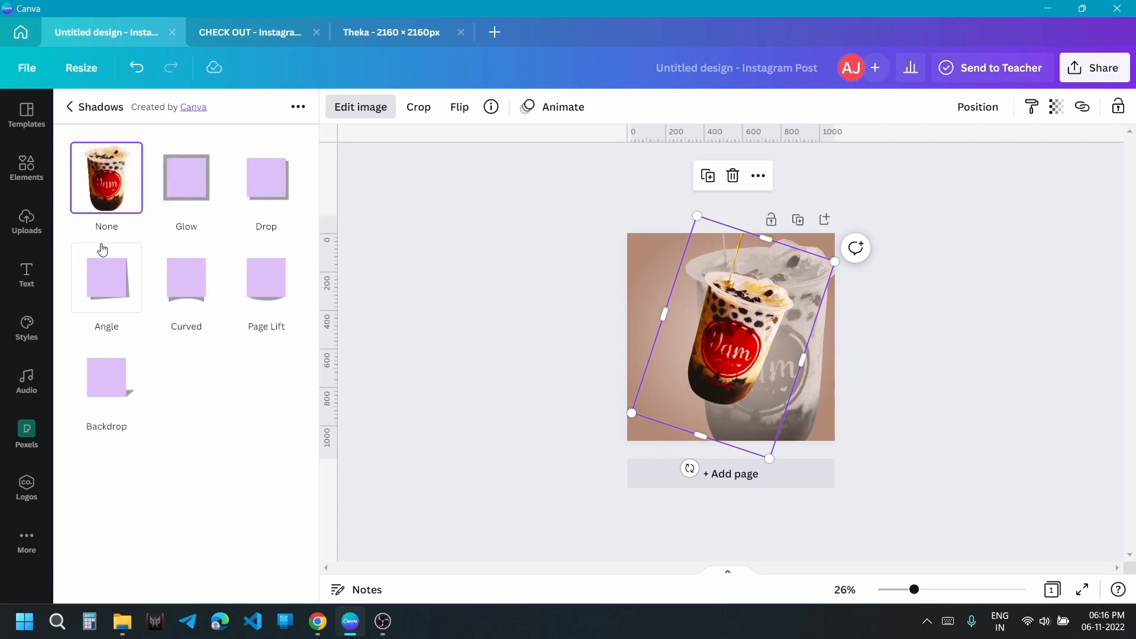
pyautogui.moveTo(211, 189)
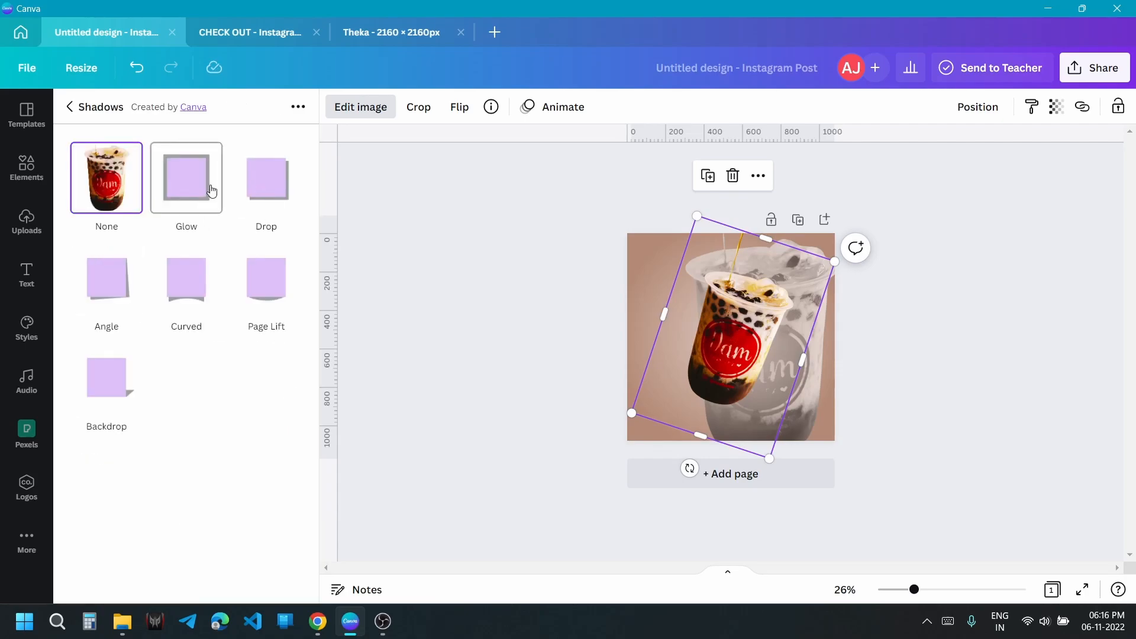
# Step: Apply a Glow shadow to the cup with Blur raised to 19
pyautogui.click(186, 177)
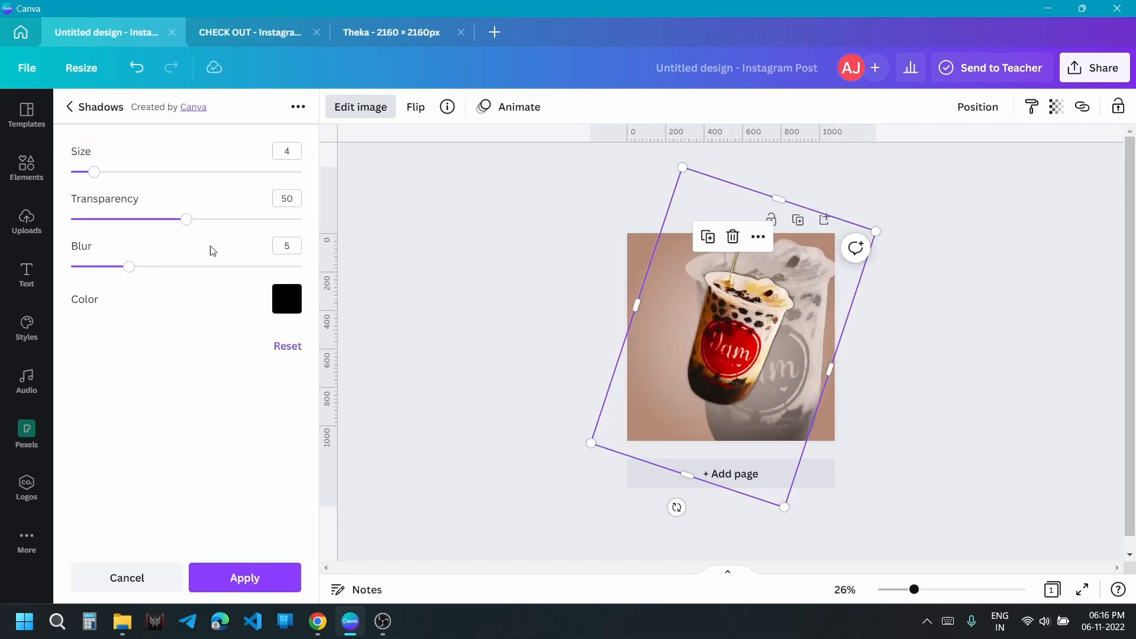
pyautogui.moveTo(129, 266); pyautogui.dragTo(278, 266)
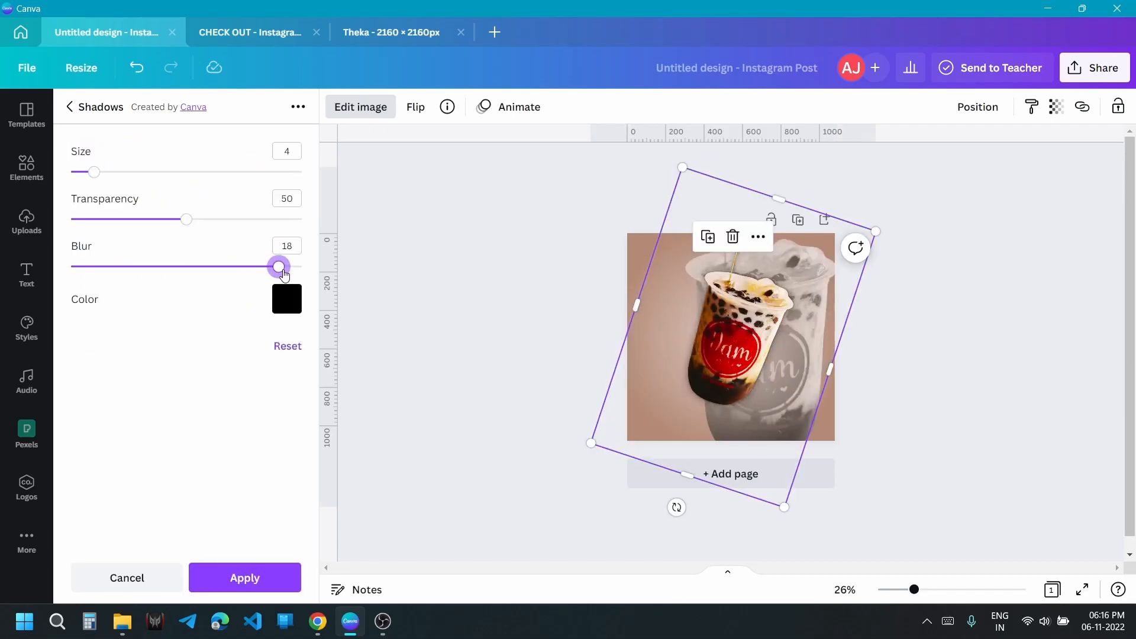
pyautogui.moveTo(278, 267); pyautogui.dragTo(289, 267)
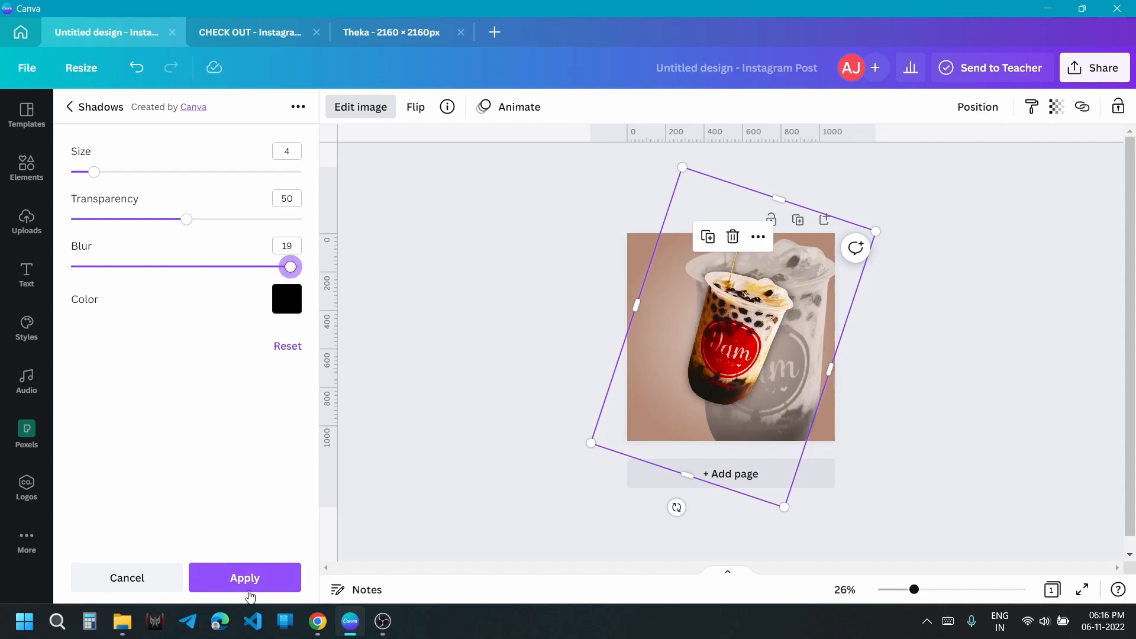
pyautogui.click(244, 577)
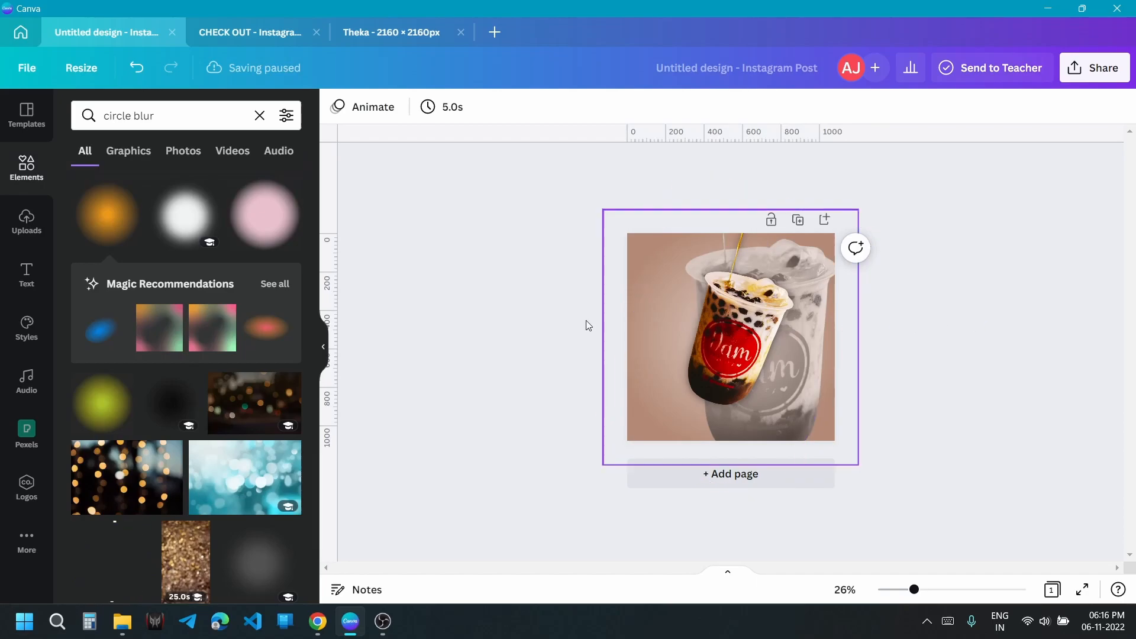
# Step: Add the uploaded pearl image to the page and bring up its Adjust settings
pyautogui.click(26, 220)
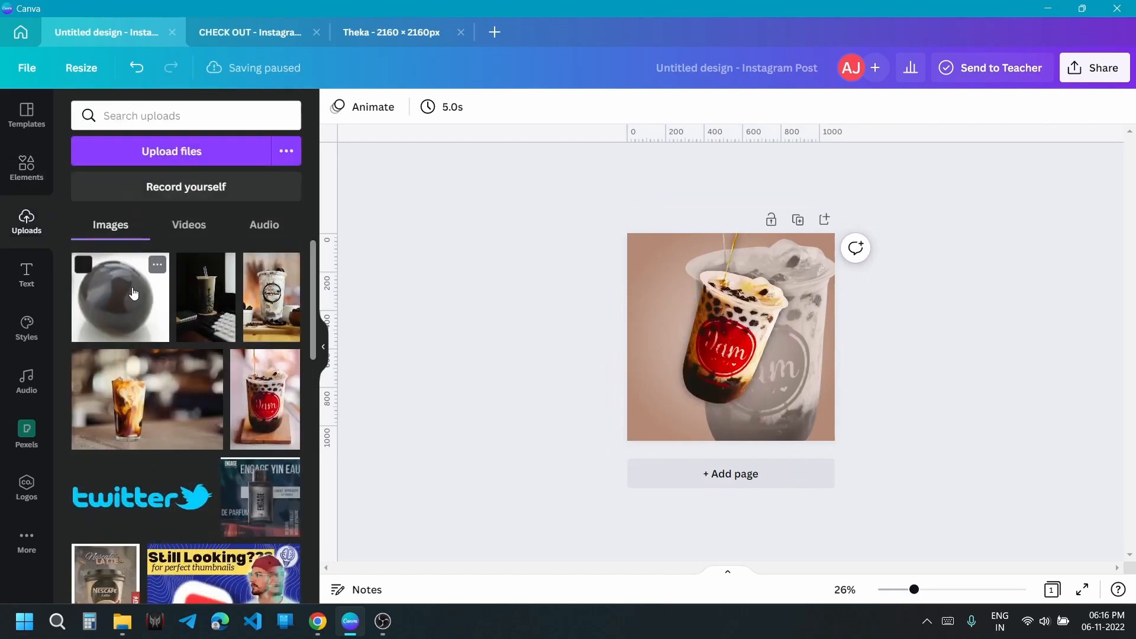
pyautogui.click(133, 293)
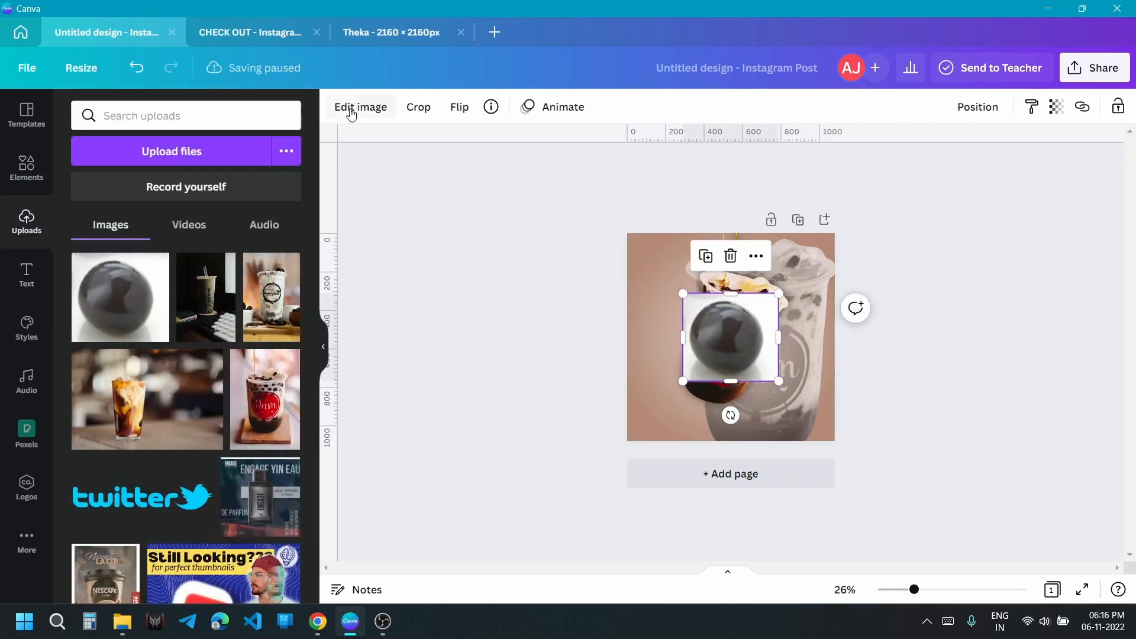
pyautogui.click(359, 107)
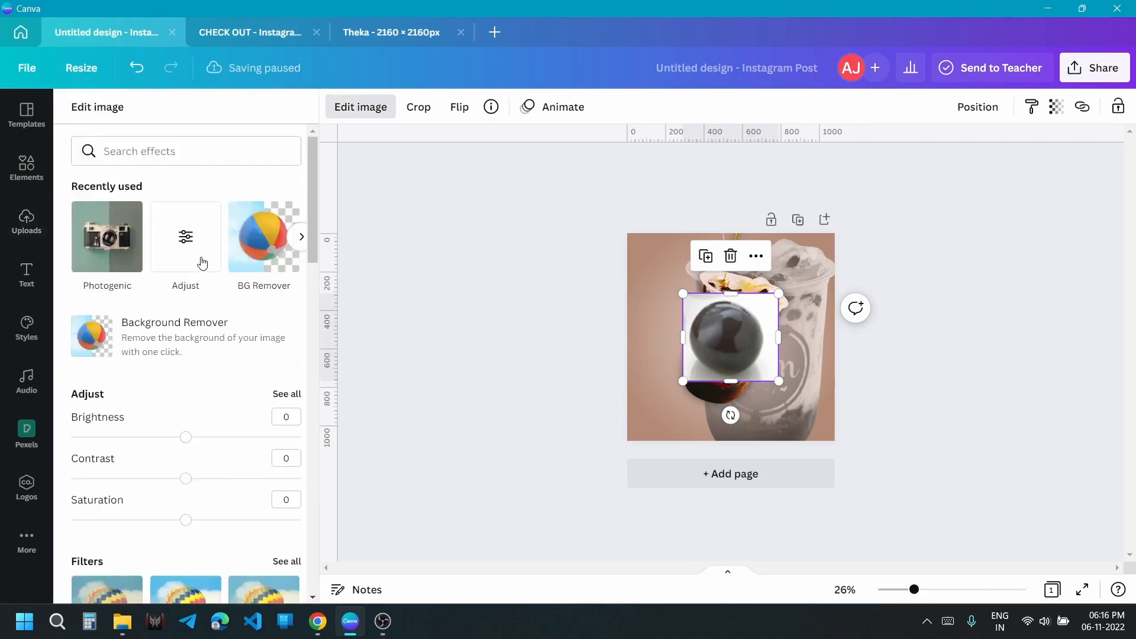
pyautogui.click(262, 237)
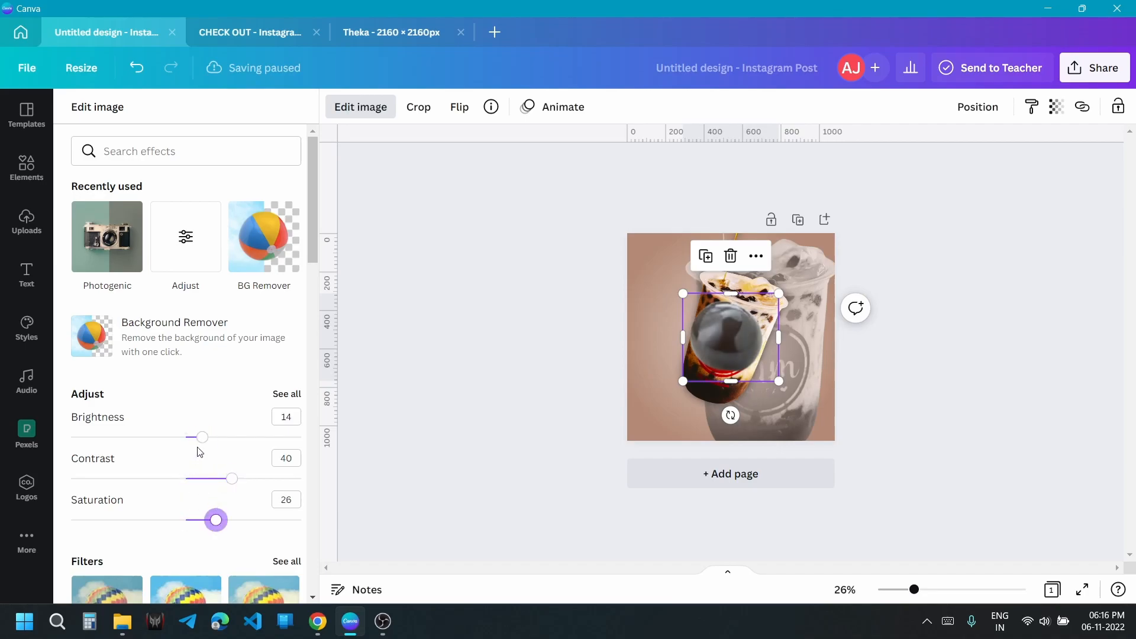
# Step: Darken the pearl with Brightness -16, then place it small at the cup's upper left
pyautogui.moveTo(202, 437); pyautogui.dragTo(167, 437)
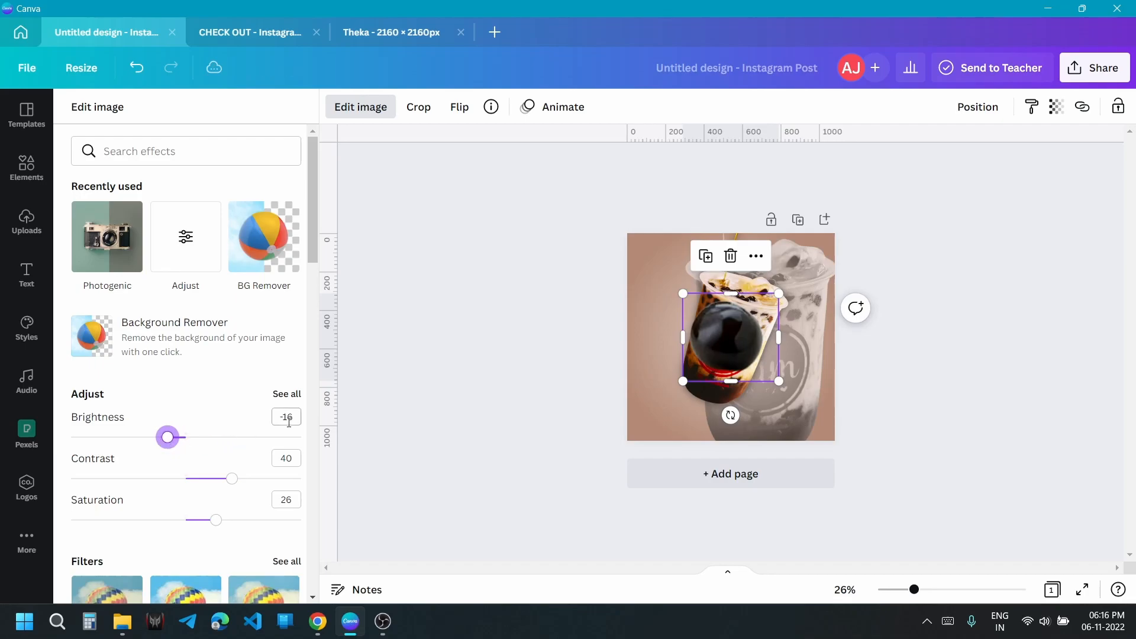
pyautogui.click(287, 394)
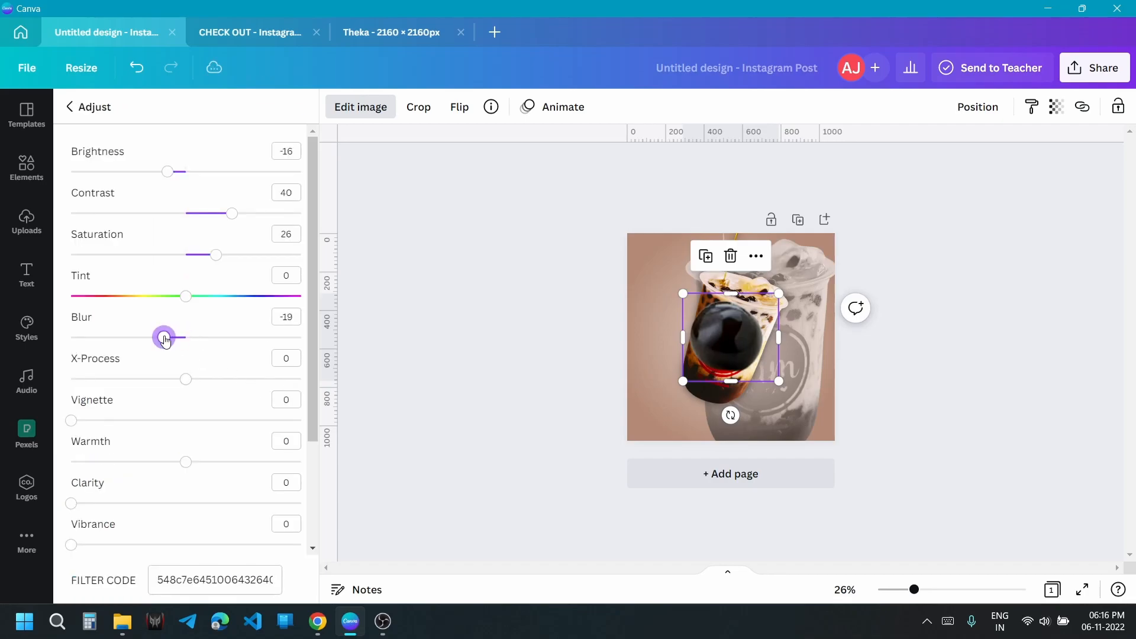
pyautogui.click(26, 220)
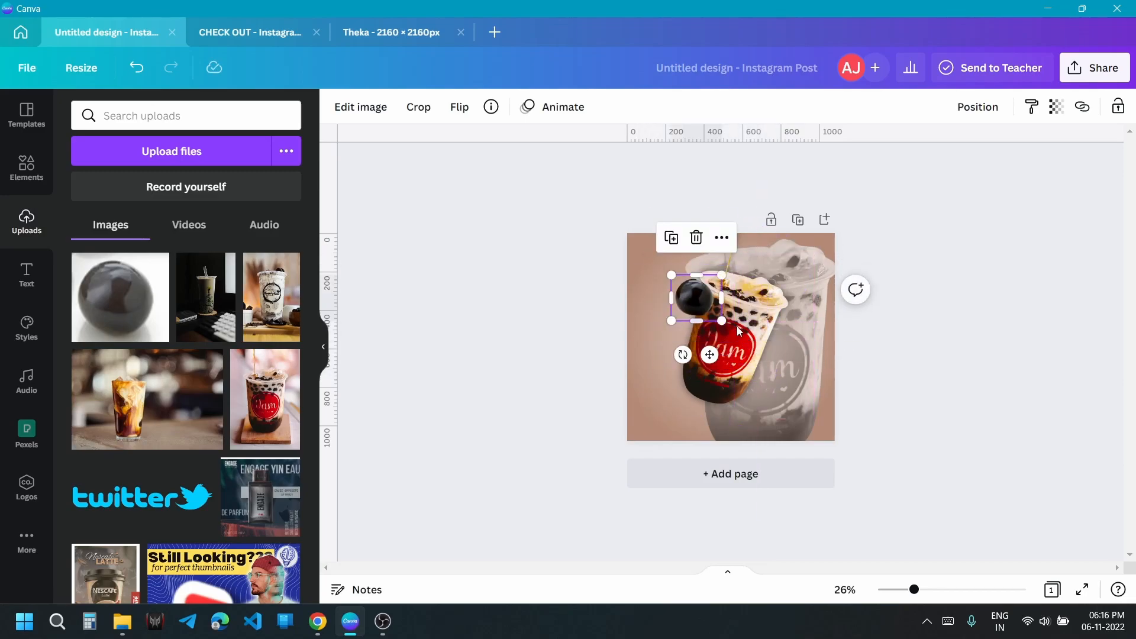
pyautogui.moveTo(721, 321); pyautogui.dragTo(717, 317)
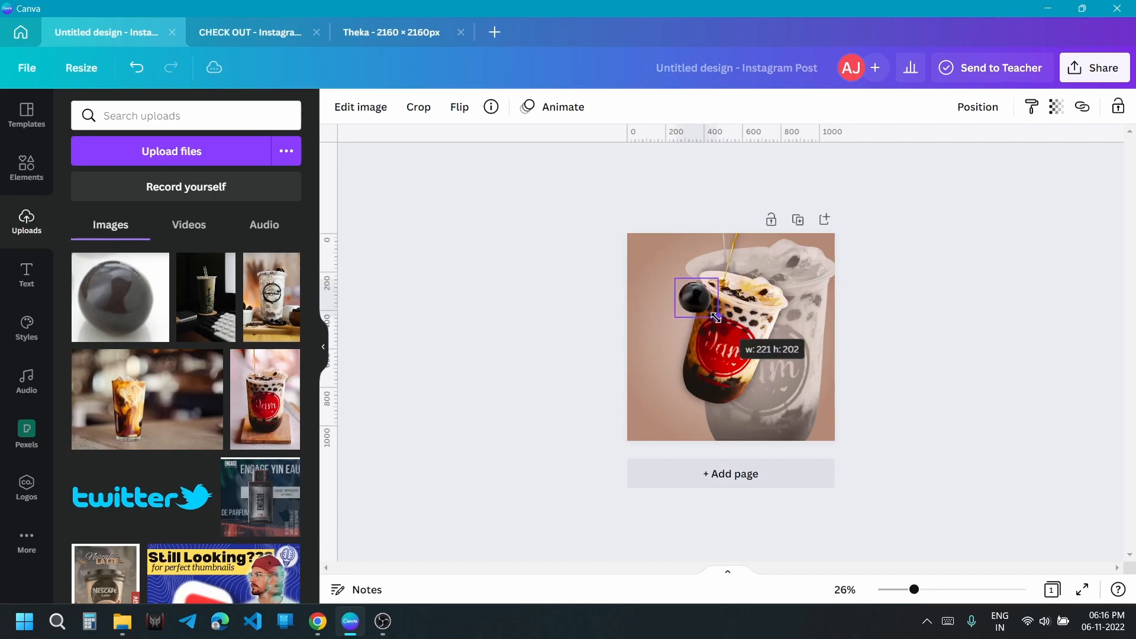
pyautogui.moveTo(713, 317); pyautogui.dragTo(706, 280)
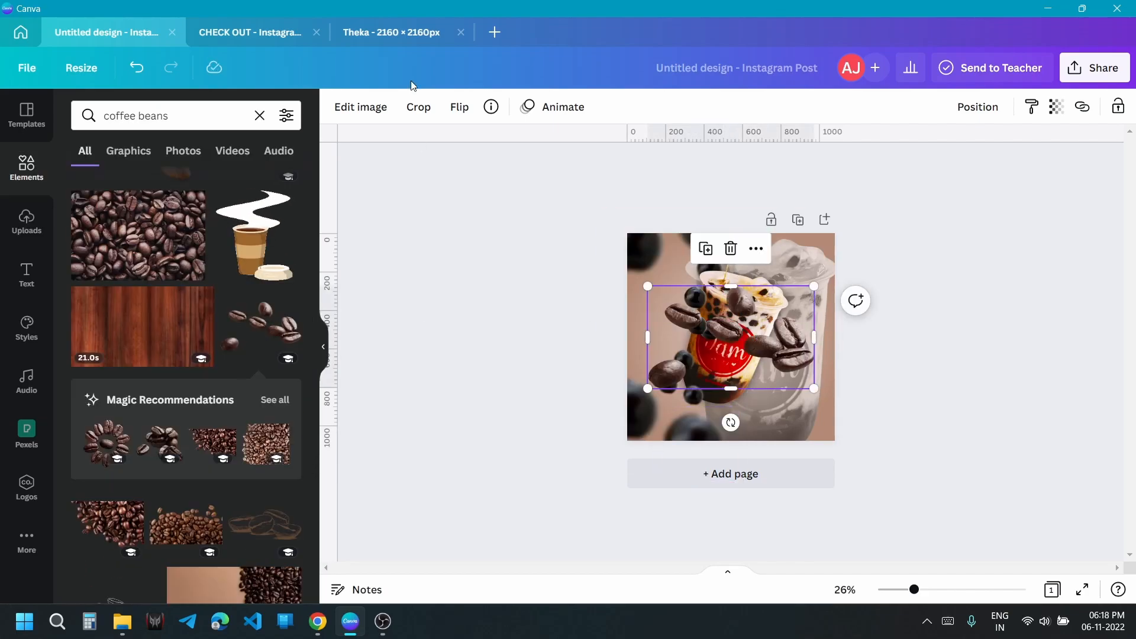
# Step: Start adding coffee beans and pearls to scatter around the cup
pyautogui.click(360, 107)
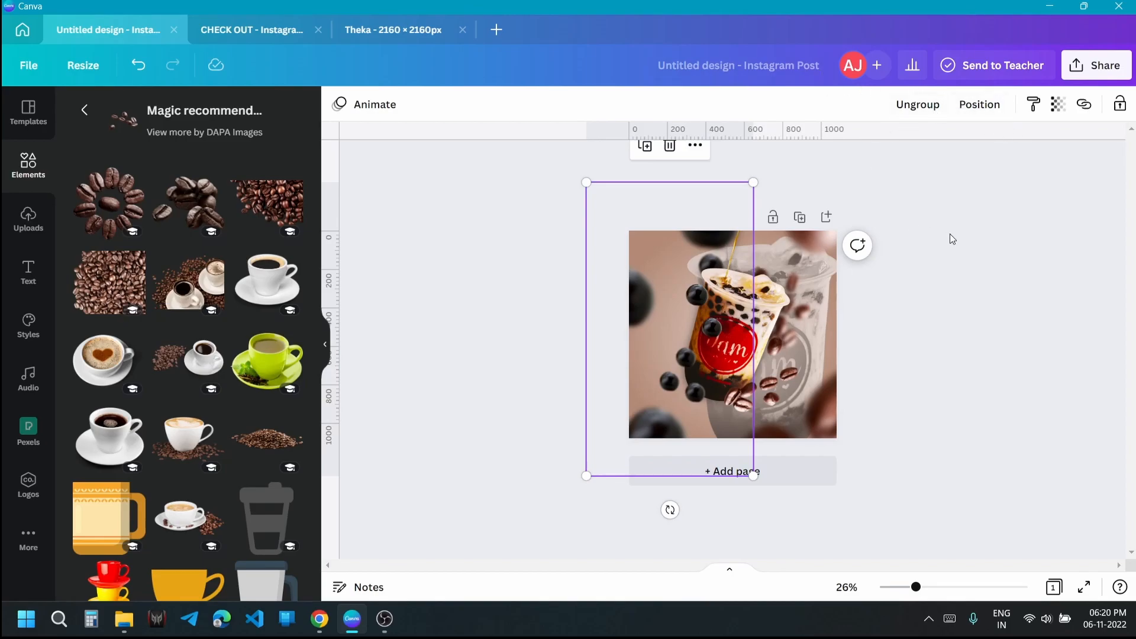
# Step: Apply a Baseline photo animation that enters from the left
pyautogui.click(365, 104)
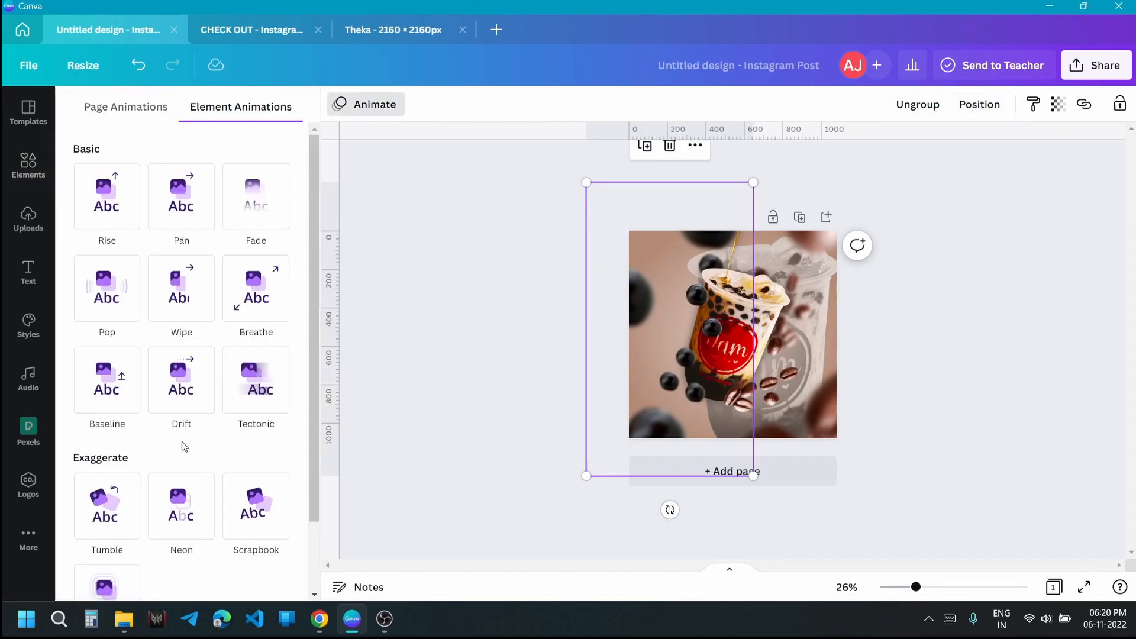
pyautogui.scroll(-3)
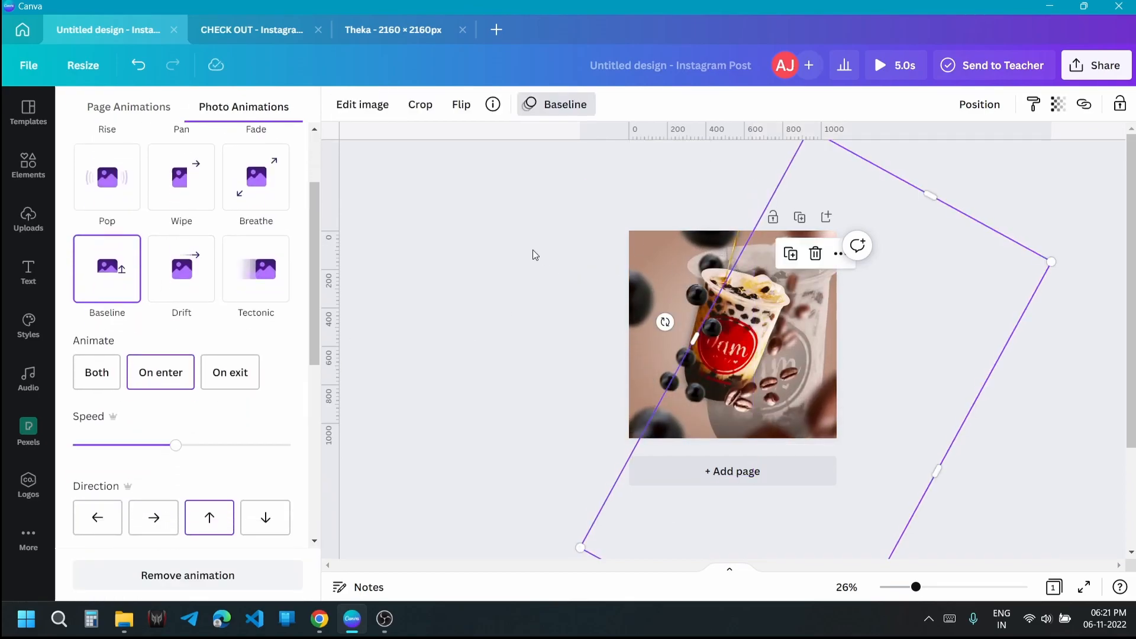
pyautogui.moveTo(209, 519)
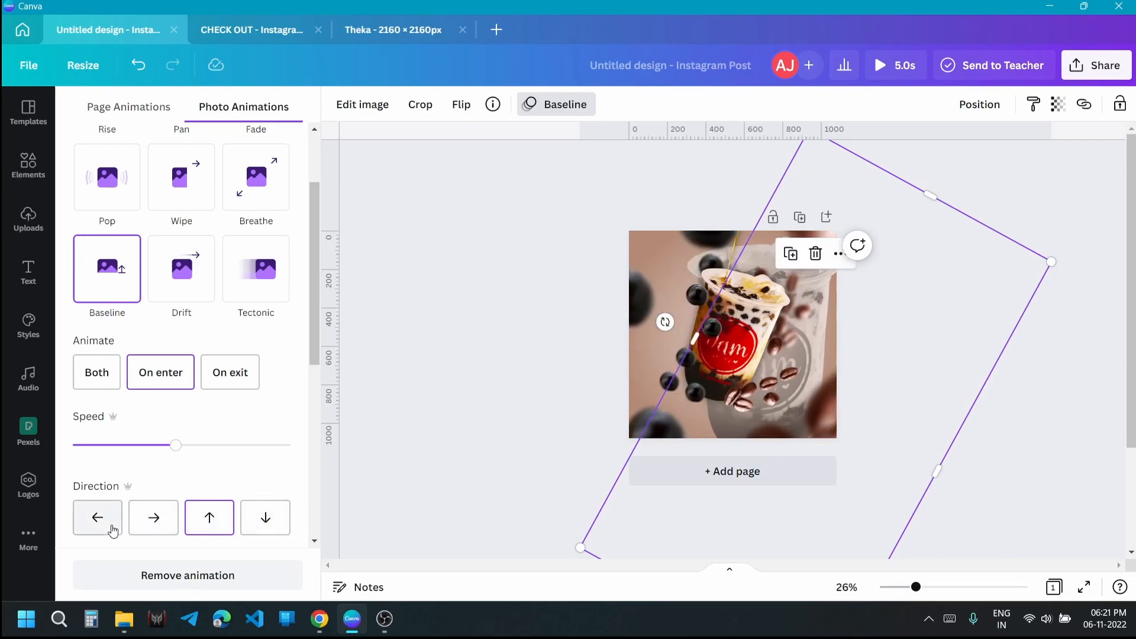
pyautogui.click(154, 519)
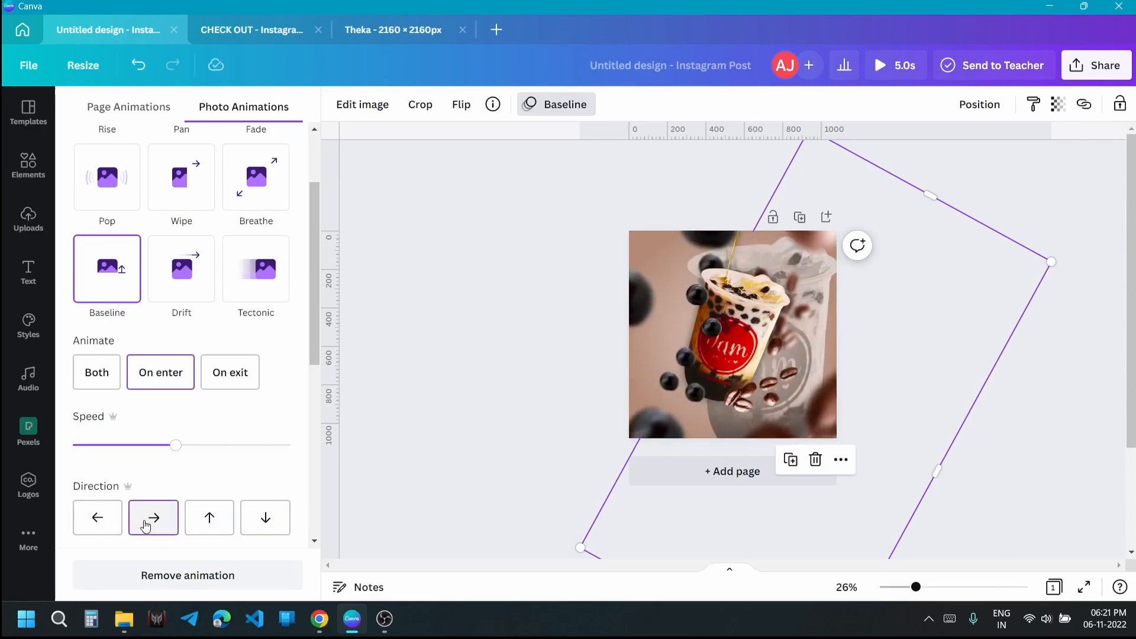
pyautogui.click(97, 518)
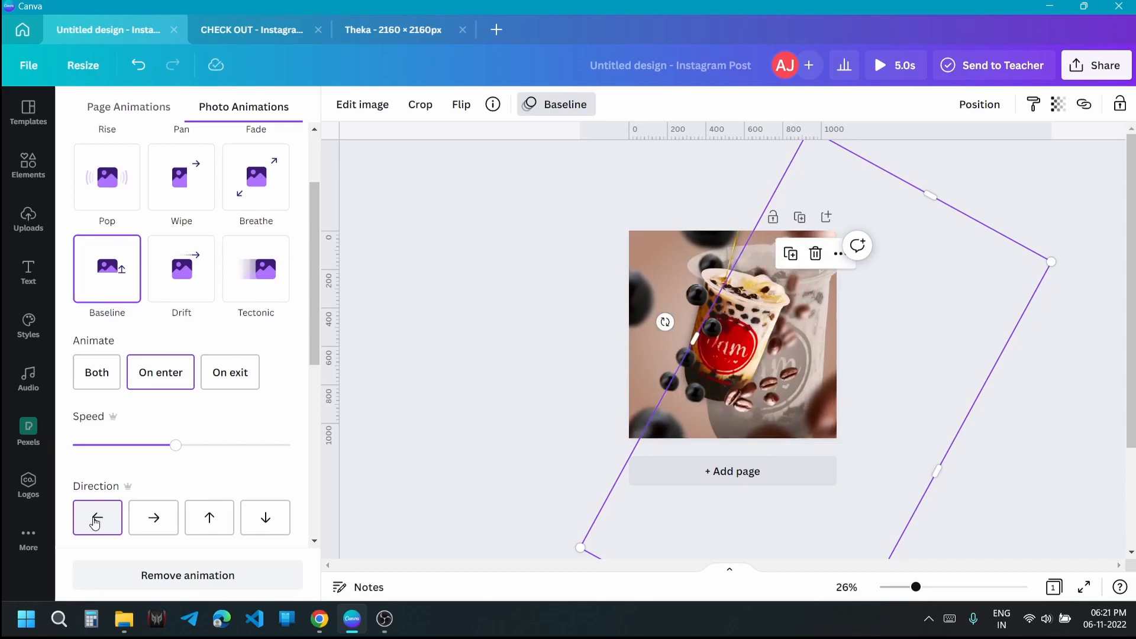
# Step: Adjust the Baseline animation speed to a slower setting
pyautogui.moveTo(176, 445); pyautogui.dragTo(228, 445)
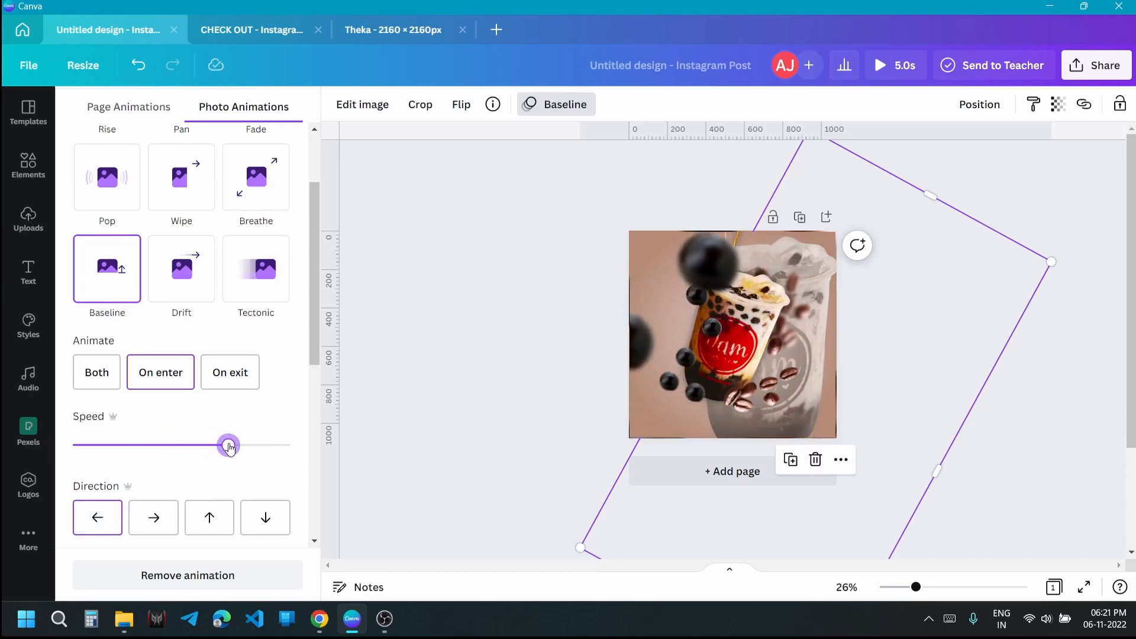
pyautogui.moveTo(228, 446); pyautogui.dragTo(120, 446)
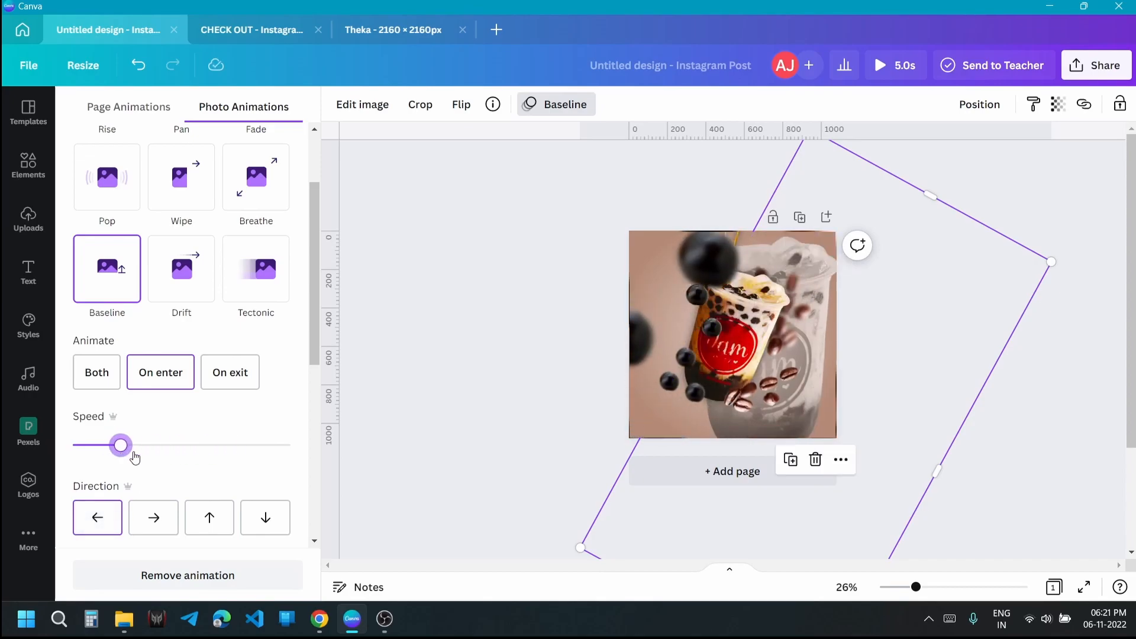
pyautogui.moveTo(121, 445); pyautogui.dragTo(144, 445)
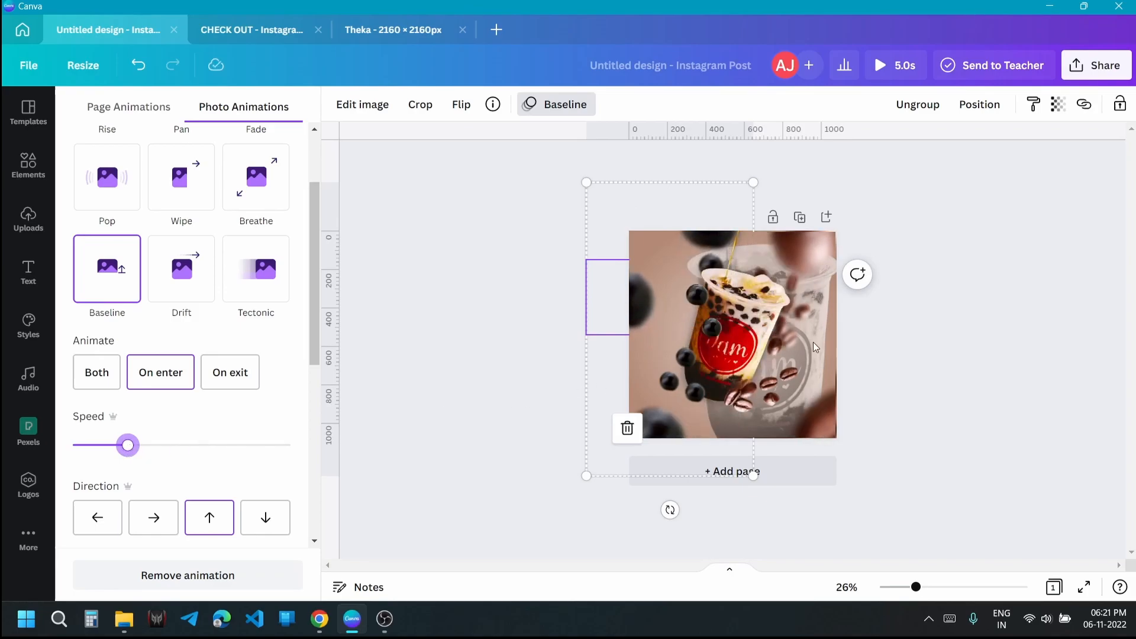
pyautogui.moveTo(128, 445); pyautogui.dragTo(149, 445)
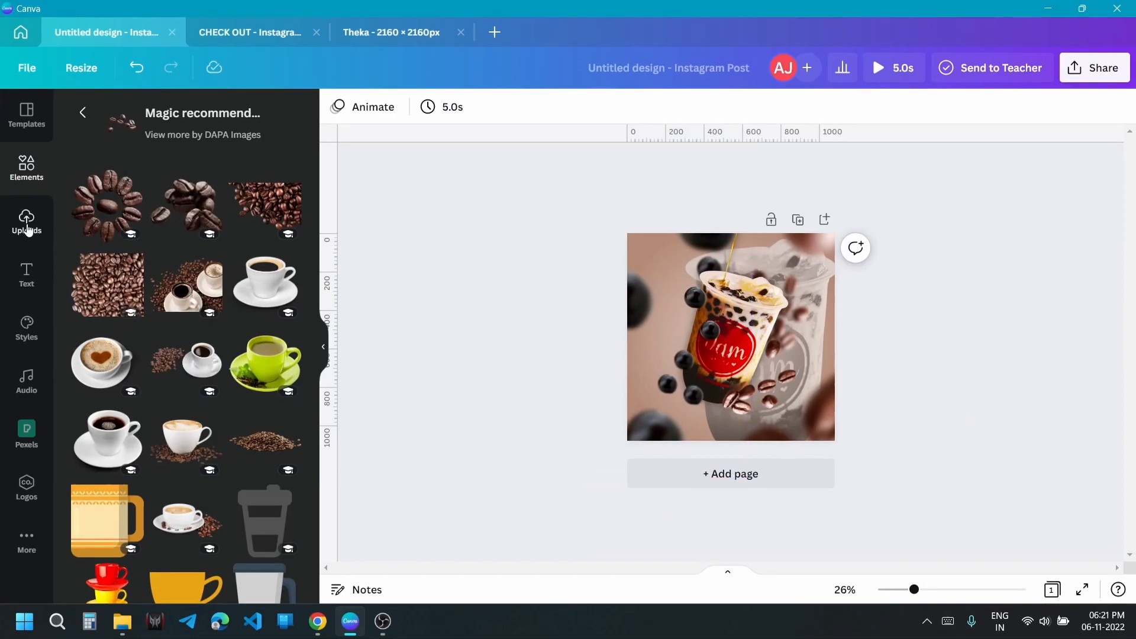
# Step: Add a BO heading in Hit and Run font, coloured white, resized beside the cup
pyautogui.click(26, 274)
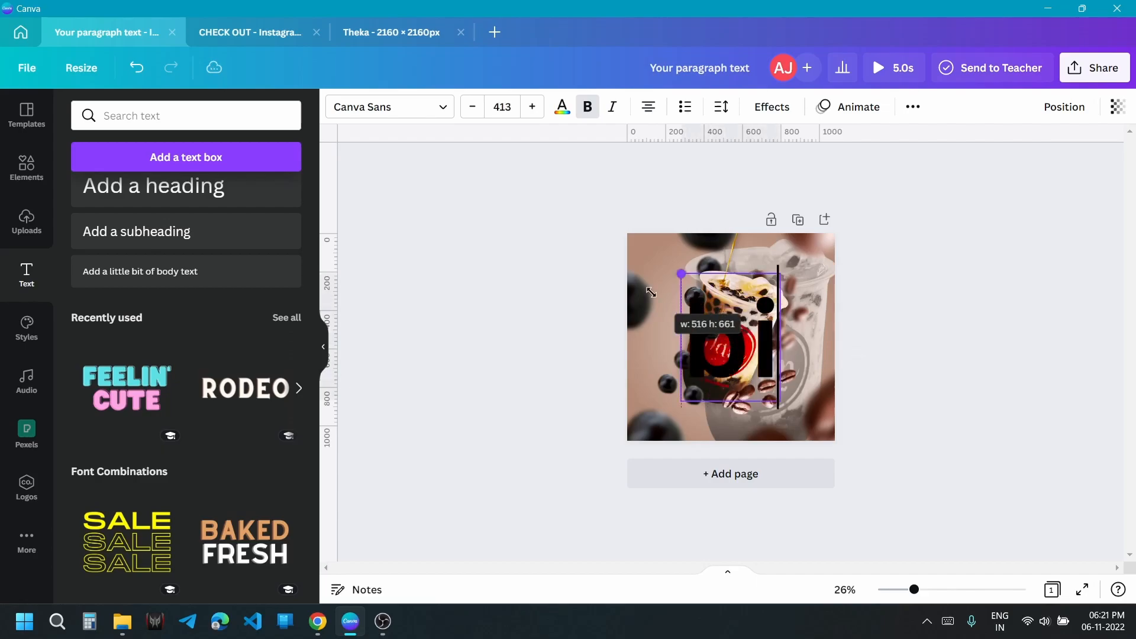
pyautogui.moveTo(679, 273); pyautogui.dragTo(701, 292)
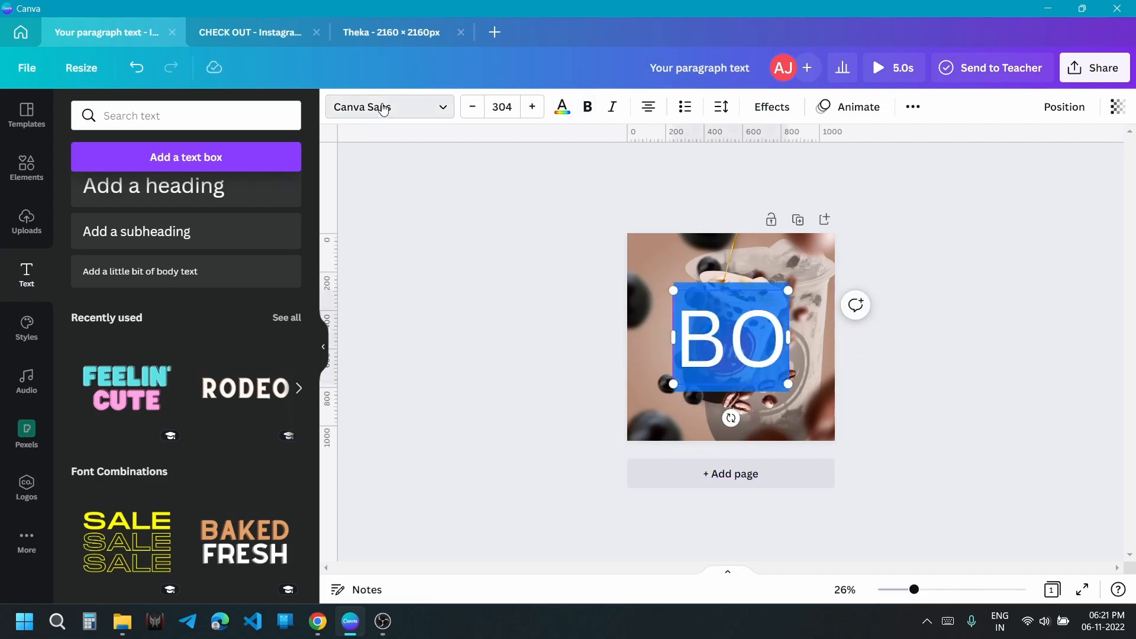
pyautogui.click(388, 106)
pyautogui.write('hit')
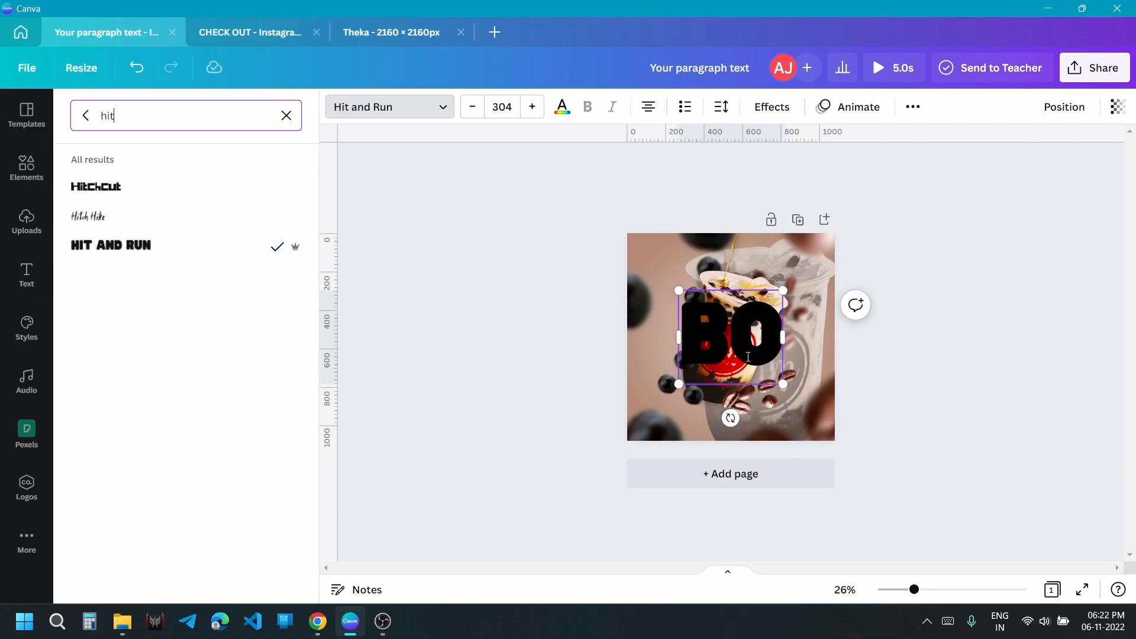
pyautogui.click(560, 106)
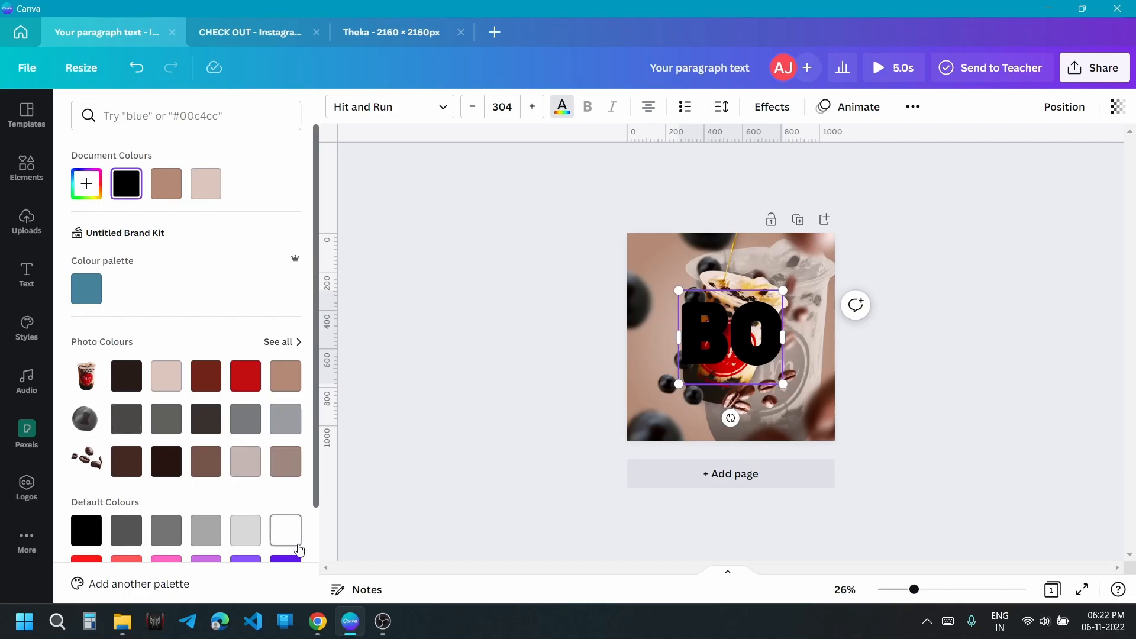
pyautogui.click(285, 530)
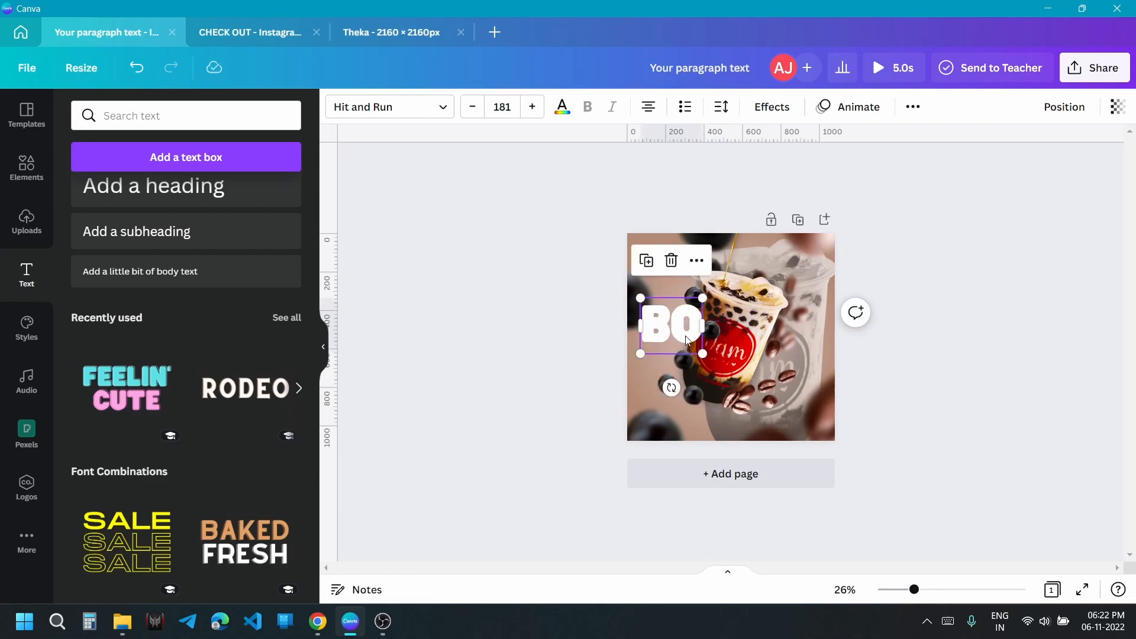
# Step: Place a BA copy of the letters lower right and layer the cup photo above them
pyautogui.moveTo(673, 325); pyautogui.dragTo(793, 368)
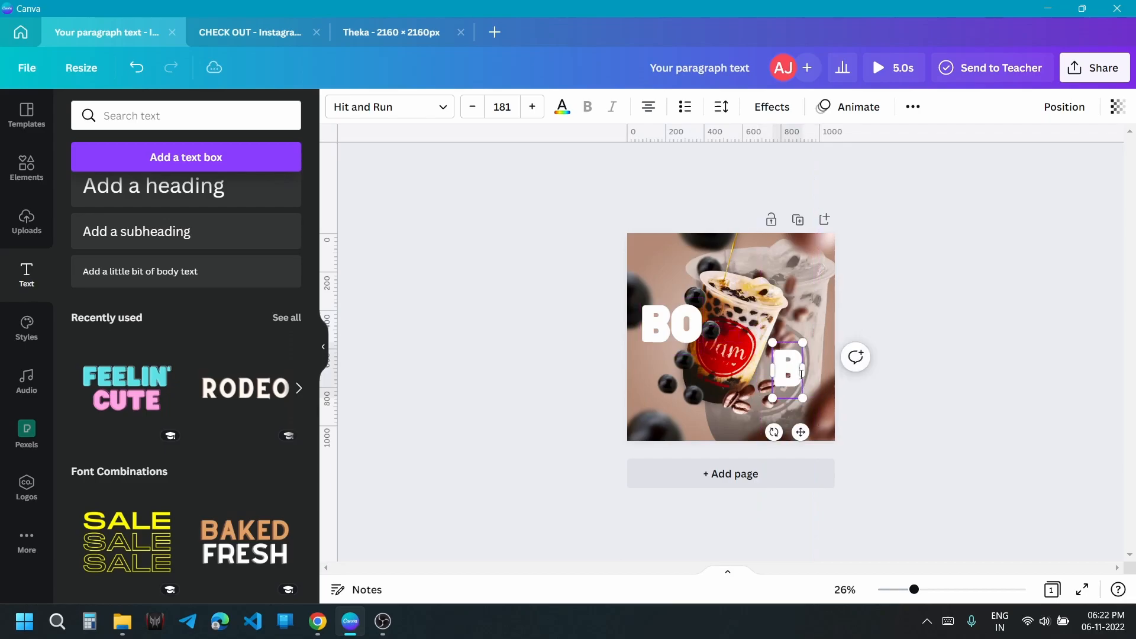
pyautogui.write('A')
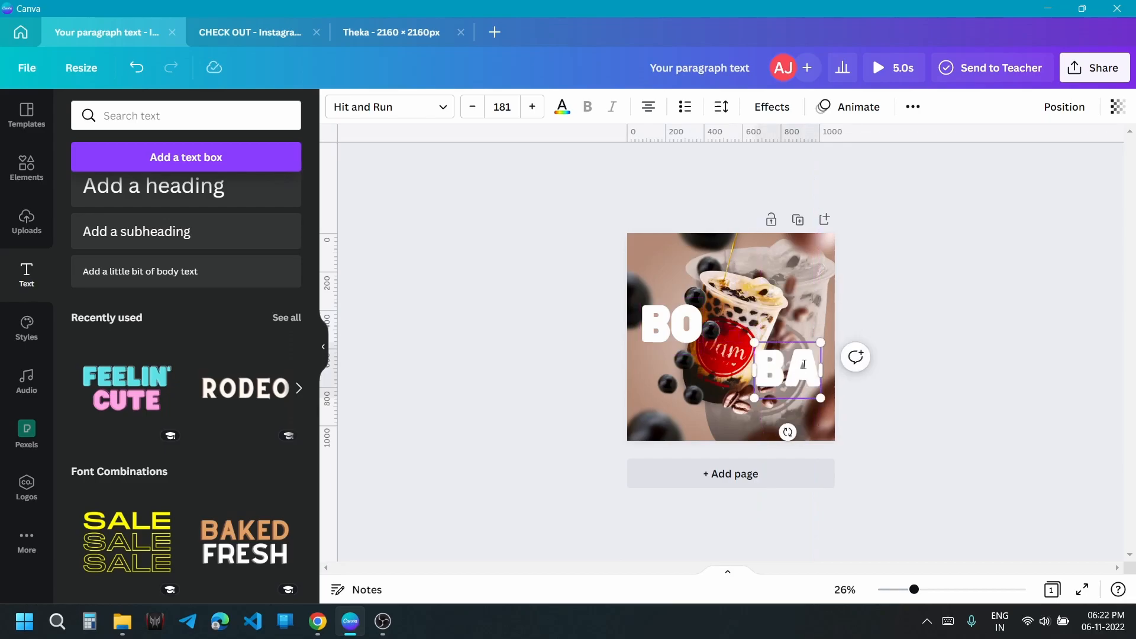
pyautogui.click(803, 364)
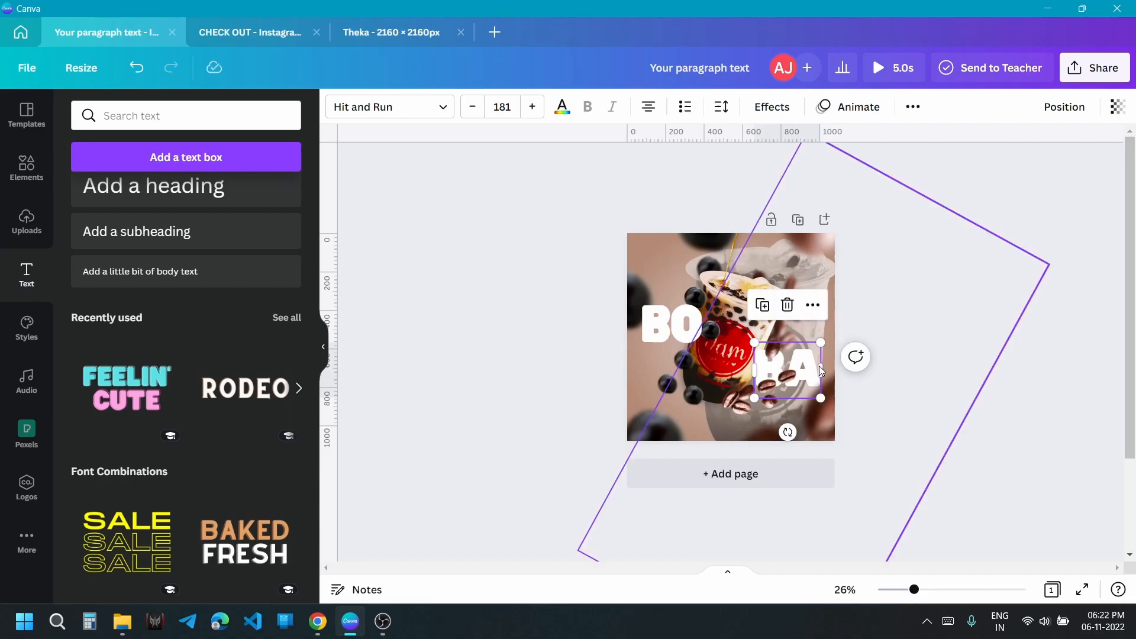
pyautogui.click(725, 343)
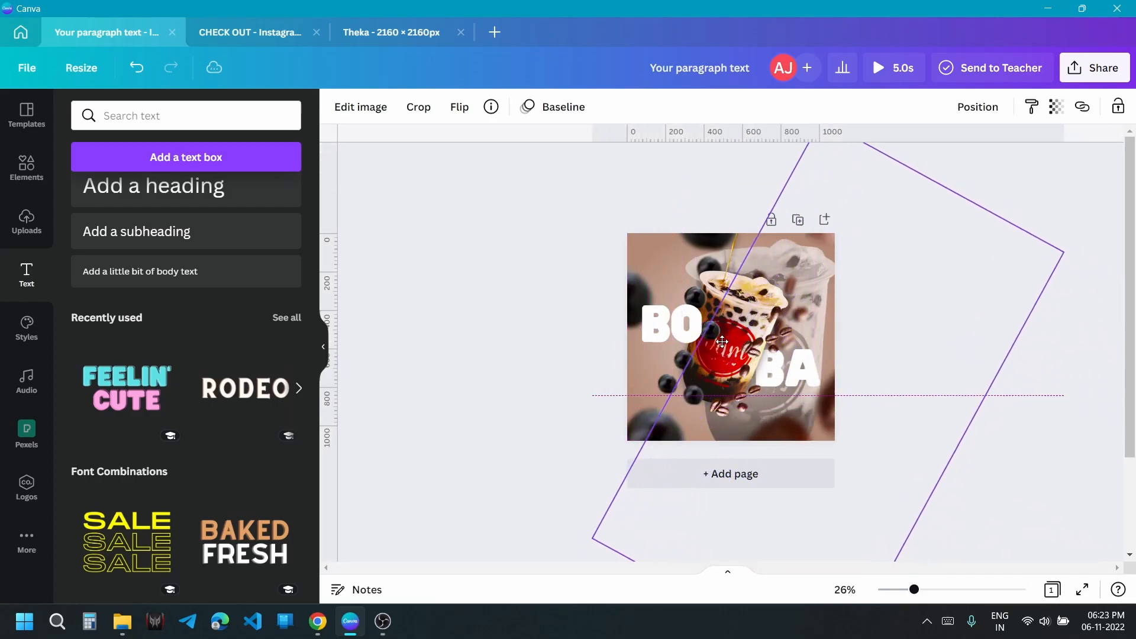
pyautogui.click(671, 324)
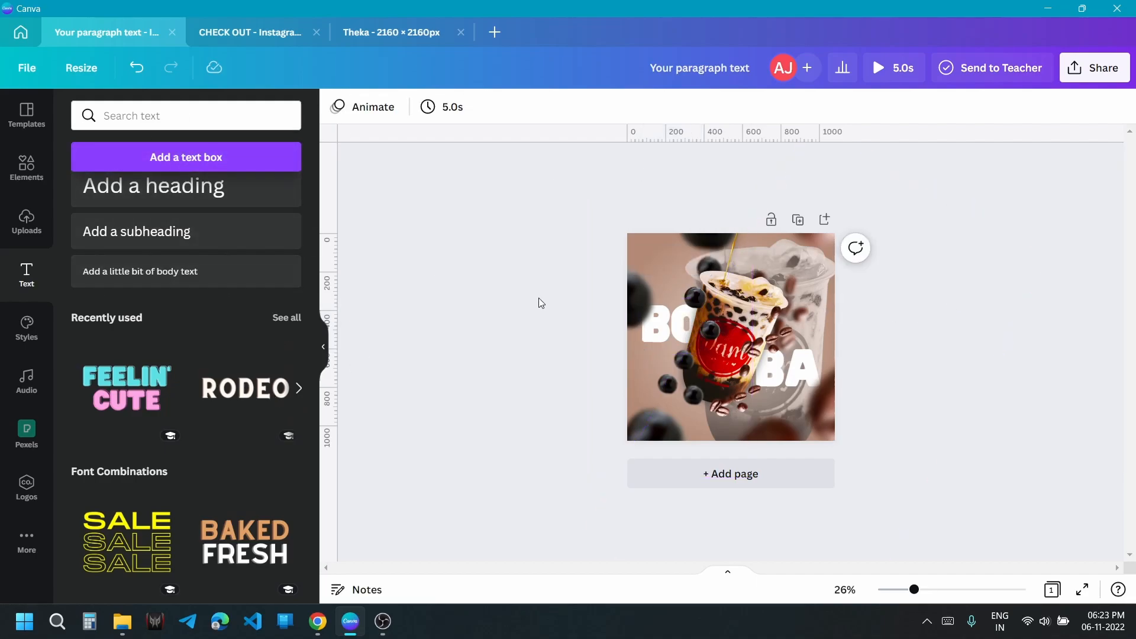
# Step: Add a Coffee text in the handwritten Holiday font with a Neon effect
pyautogui.click(732, 336)
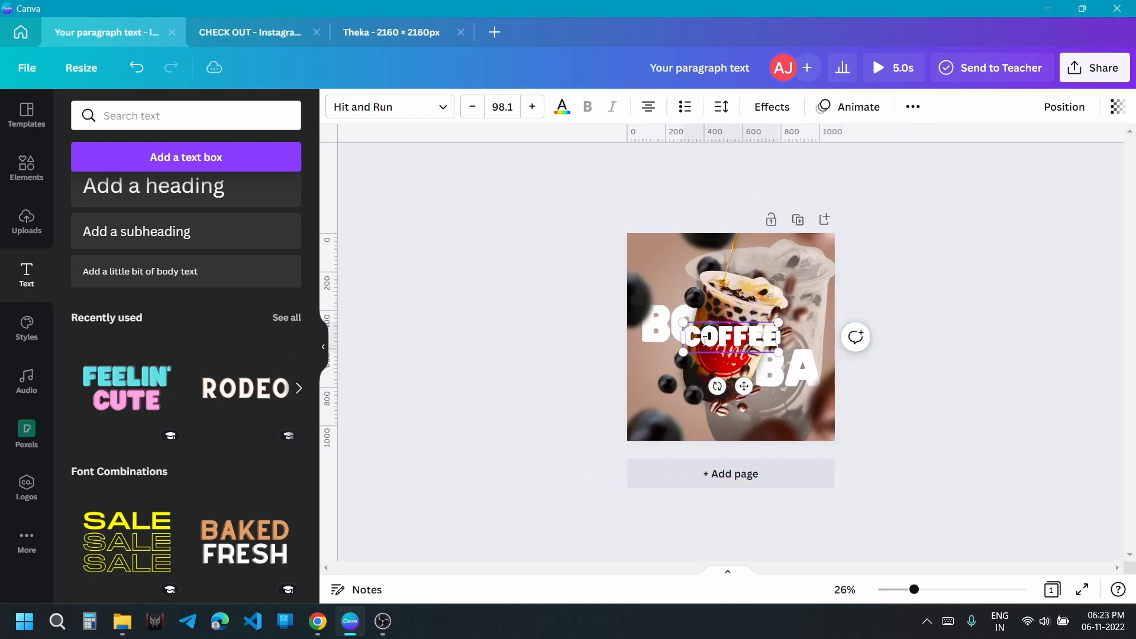
pyautogui.write('hit')
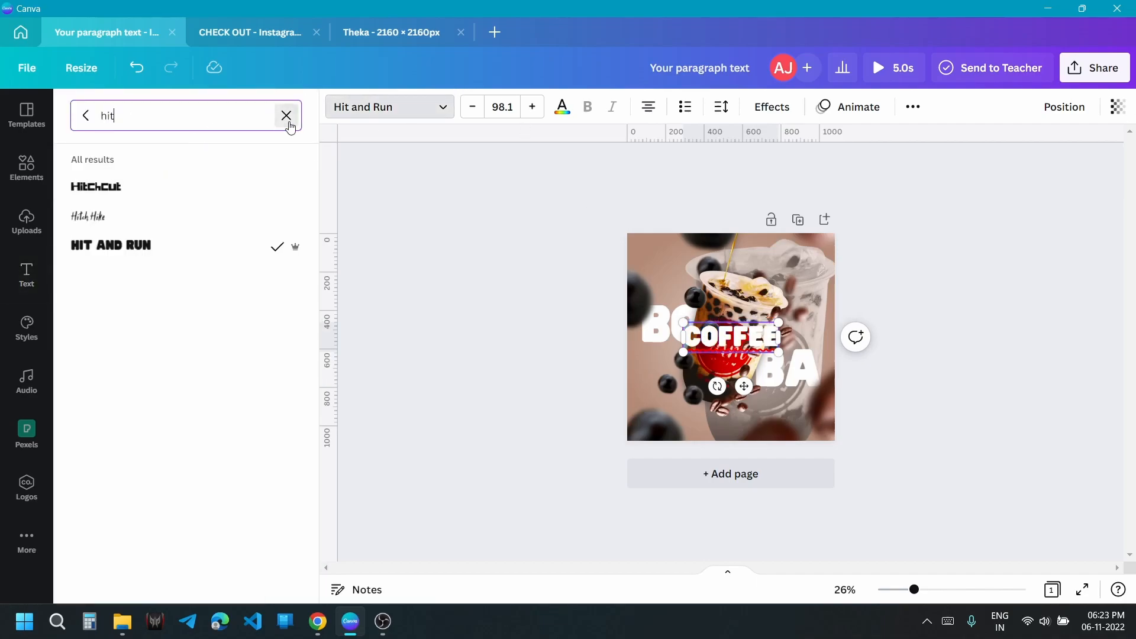
pyautogui.write('Handwriting')
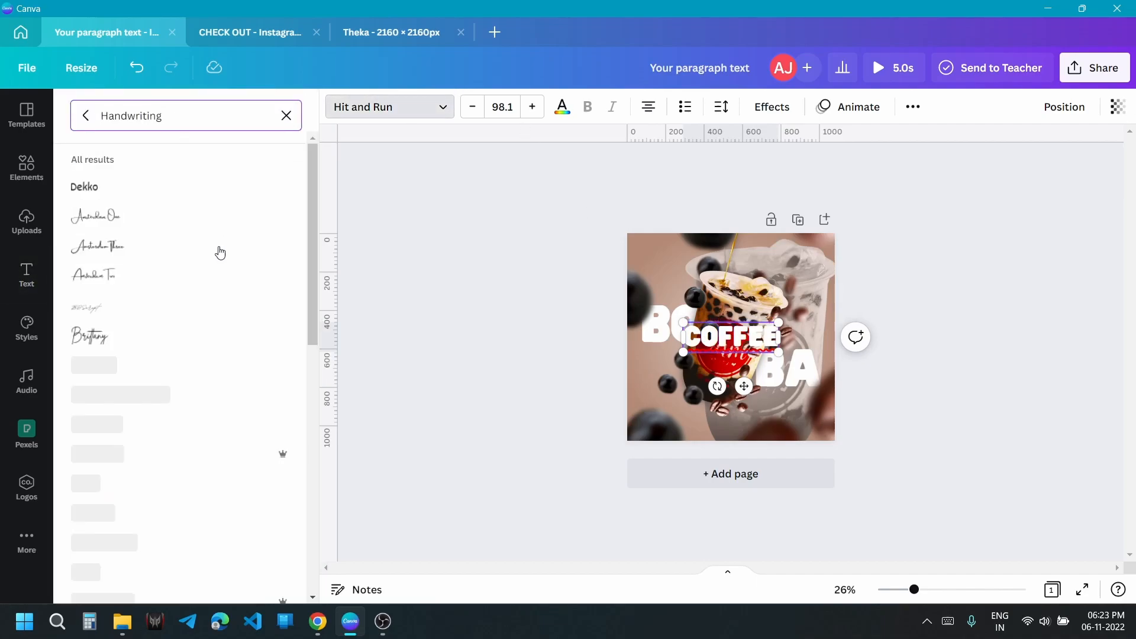
pyautogui.click(85, 424)
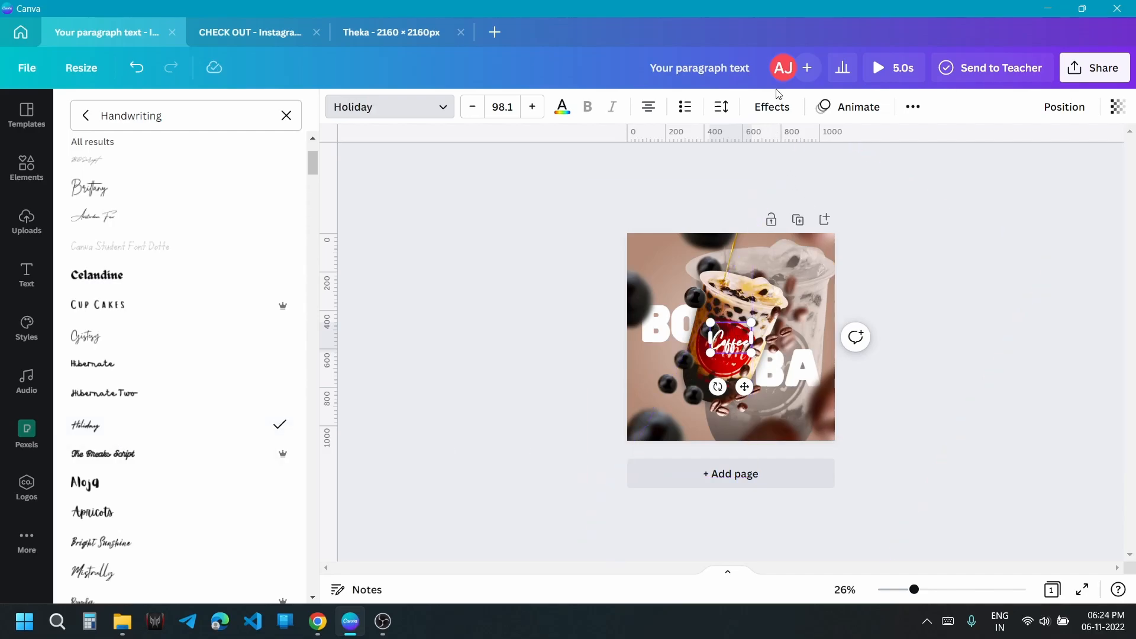
pyautogui.click(772, 107)
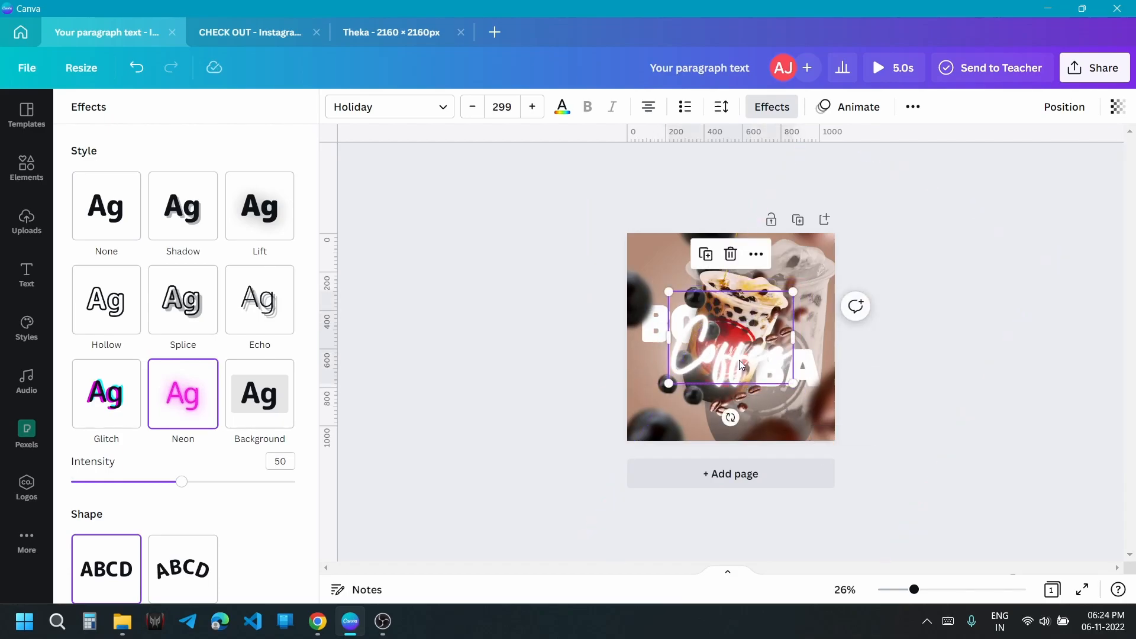
# Step: Recolour the neon Coffee script red and shrink it onto the lower cup
pyautogui.click(562, 106)
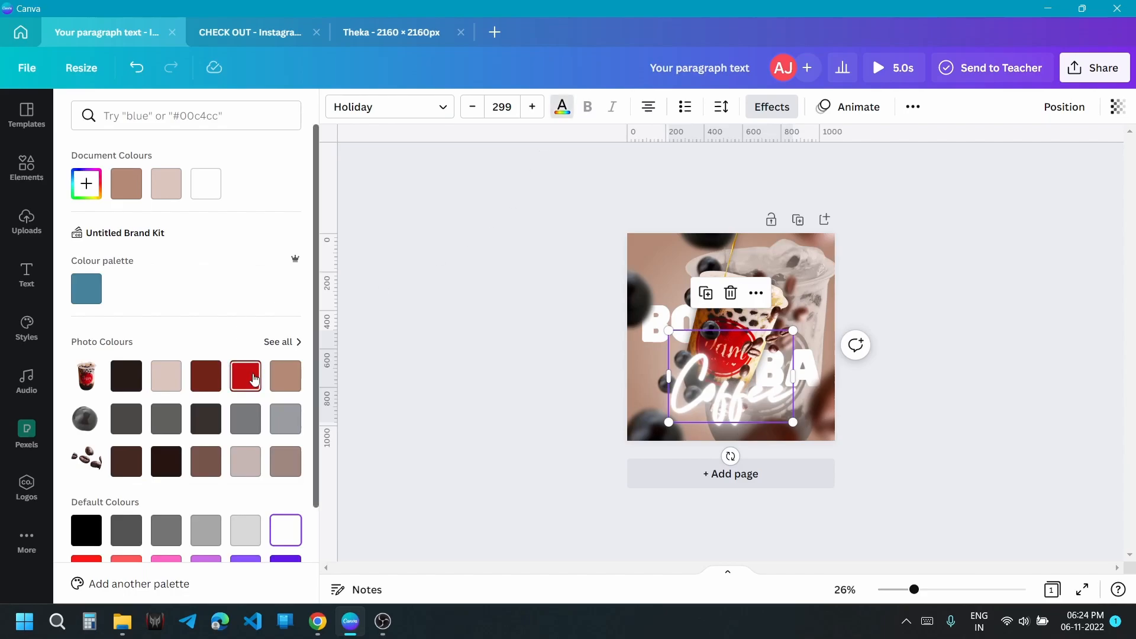
pyautogui.click(245, 377)
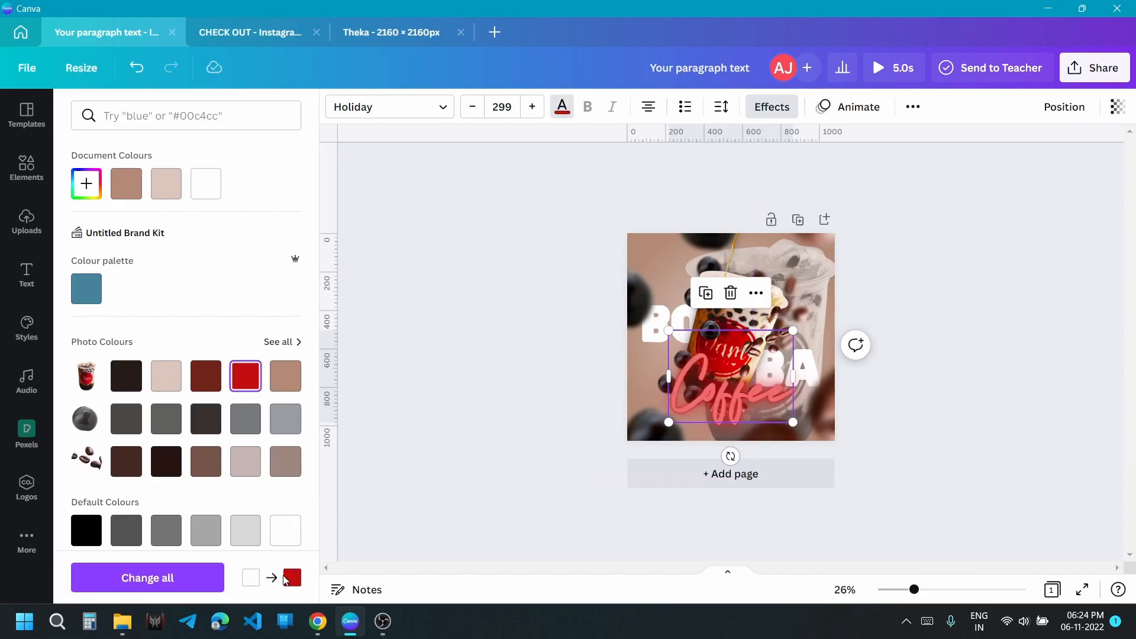
pyautogui.click(86, 184)
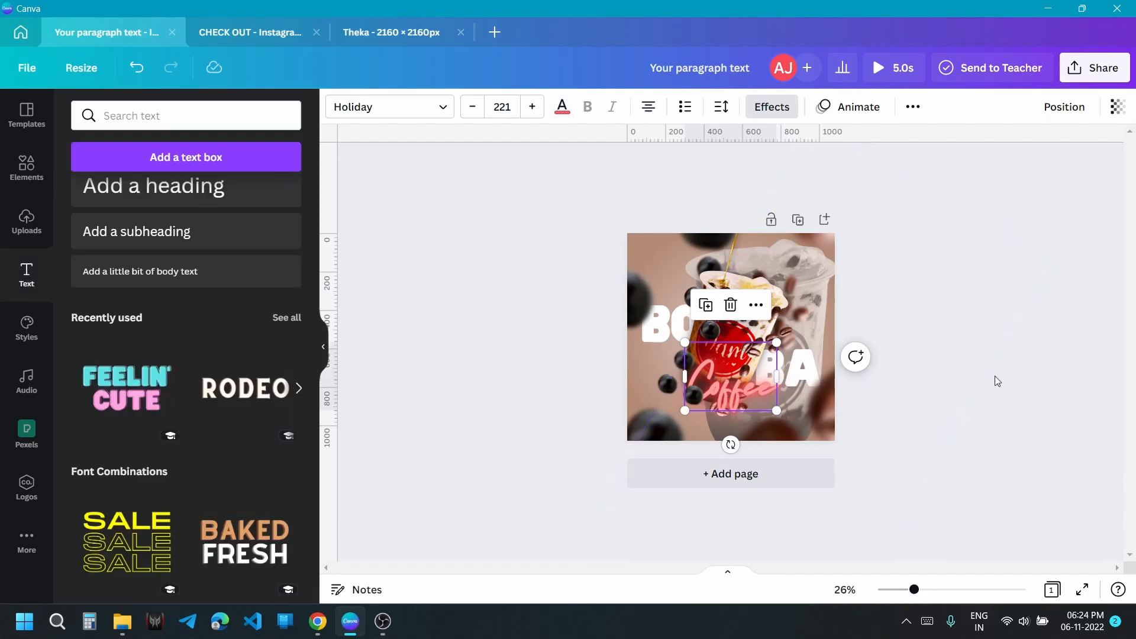
pyautogui.click(998, 381)
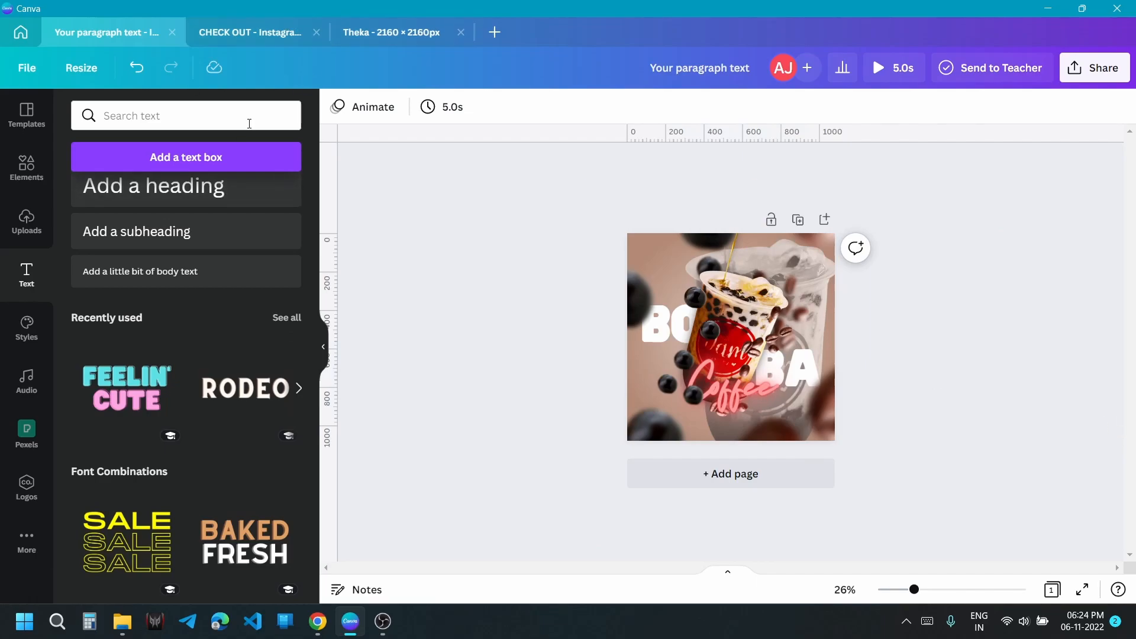
# Step: Place the Design Dash logo bottom left and bring up animation choices for the tilted cup photo
pyautogui.click(665, 425)
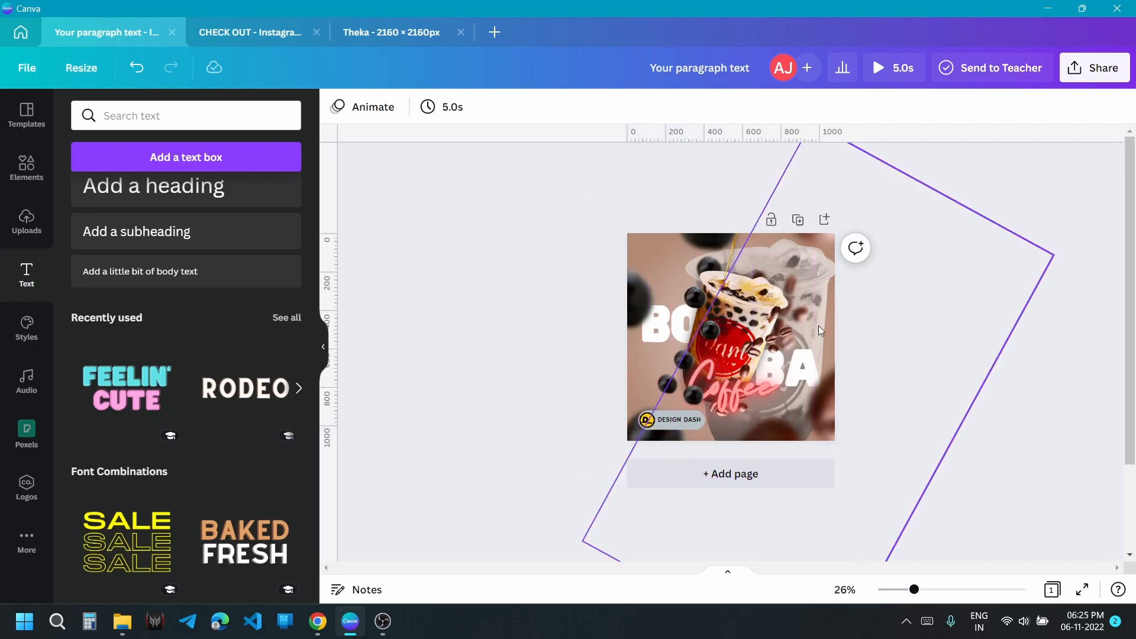
pyautogui.click(730, 337)
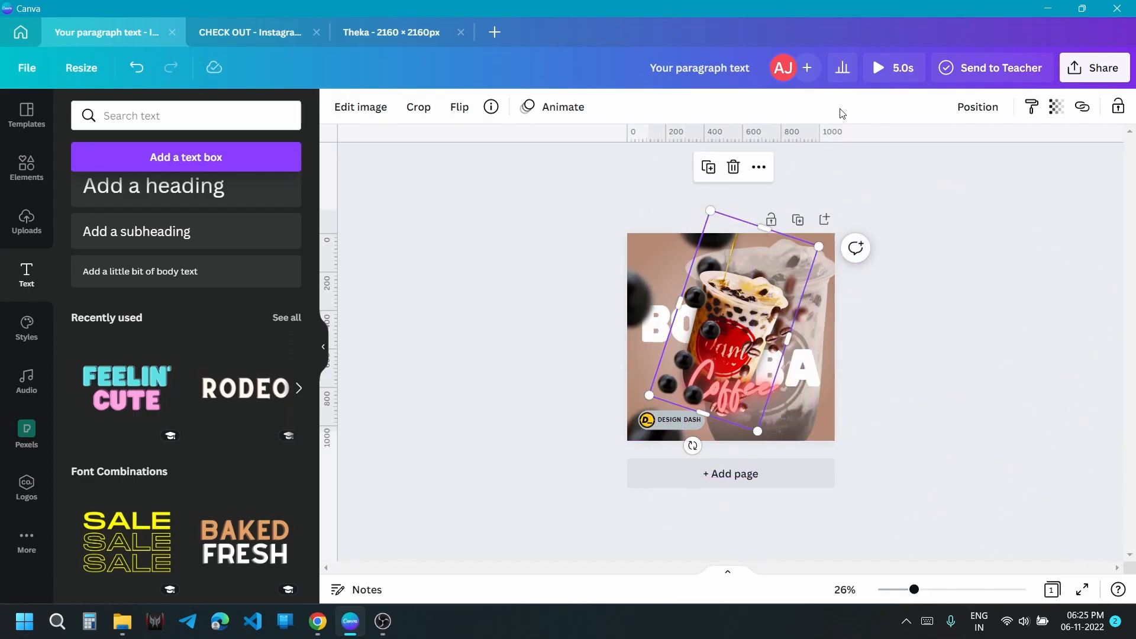
pyautogui.click(564, 106)
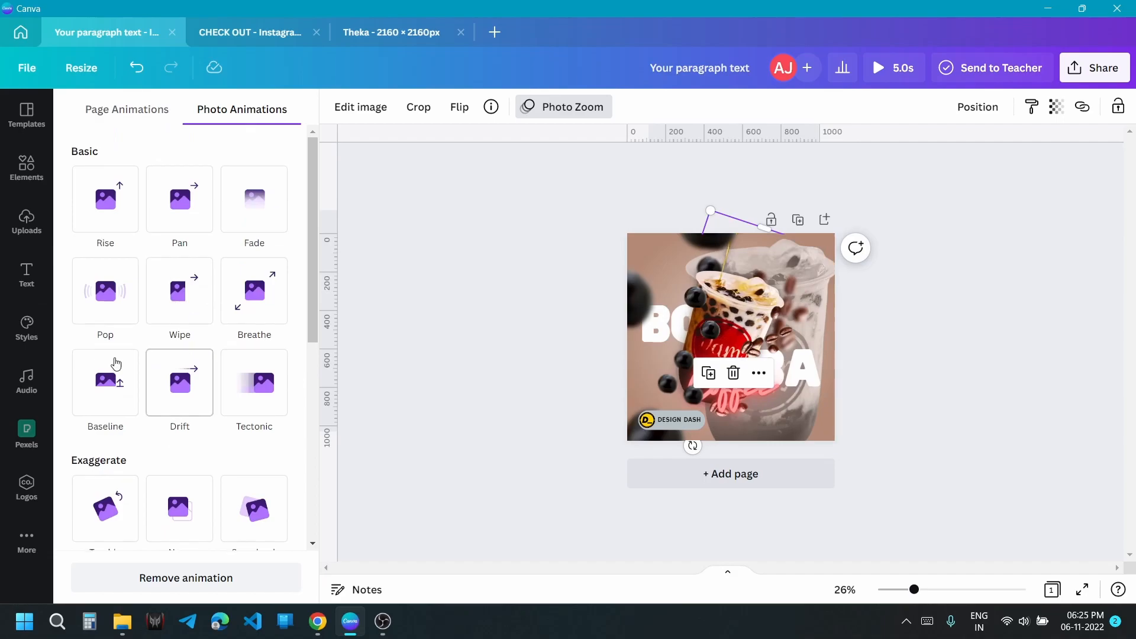
# Step: Apply the Breathe zoom photo animation to the cup, then deselect it
pyautogui.click(253, 291)
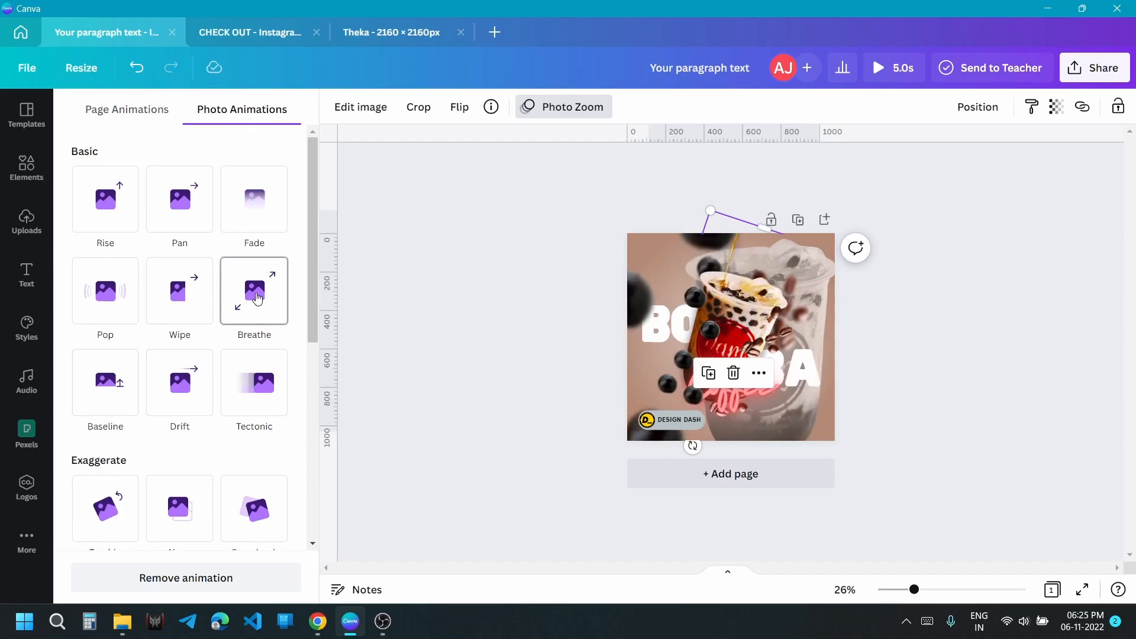
pyautogui.click(26, 274)
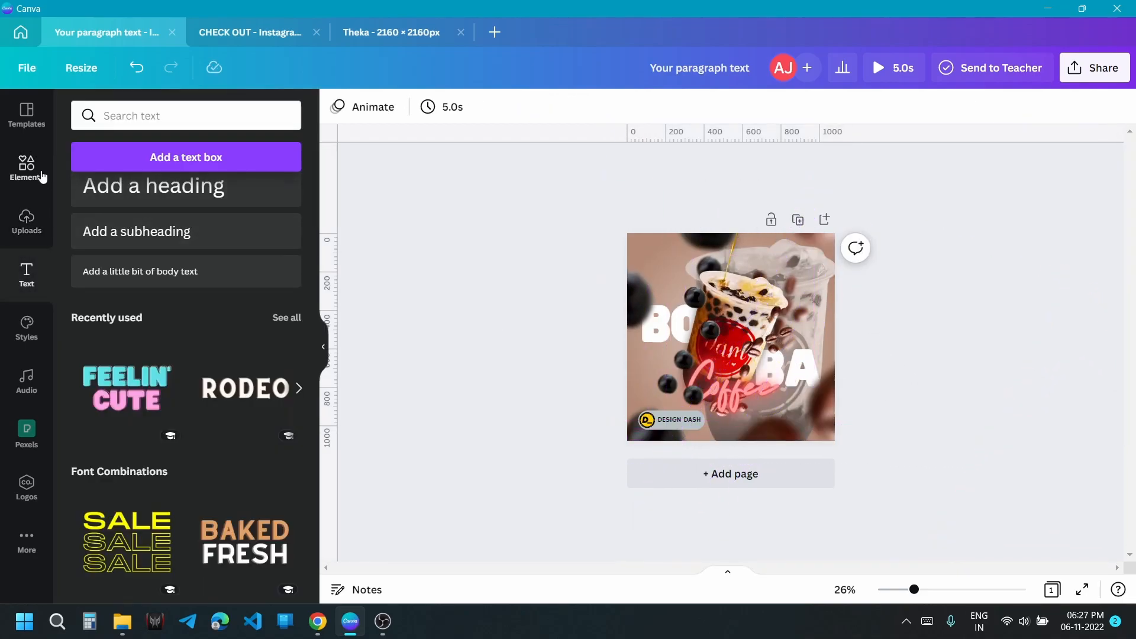
# Step: Add the drink-sip-and-swallow-6974.mp3 clip from Uploads > Audio, giving a 3-second page
pyautogui.click(26, 221)
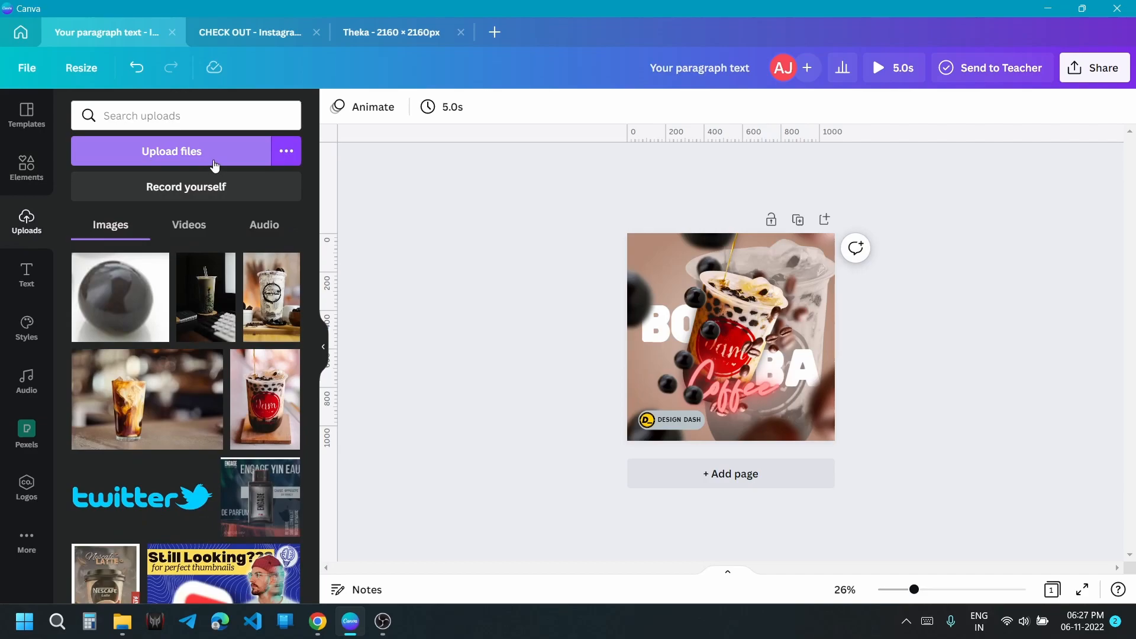
pyautogui.click(264, 225)
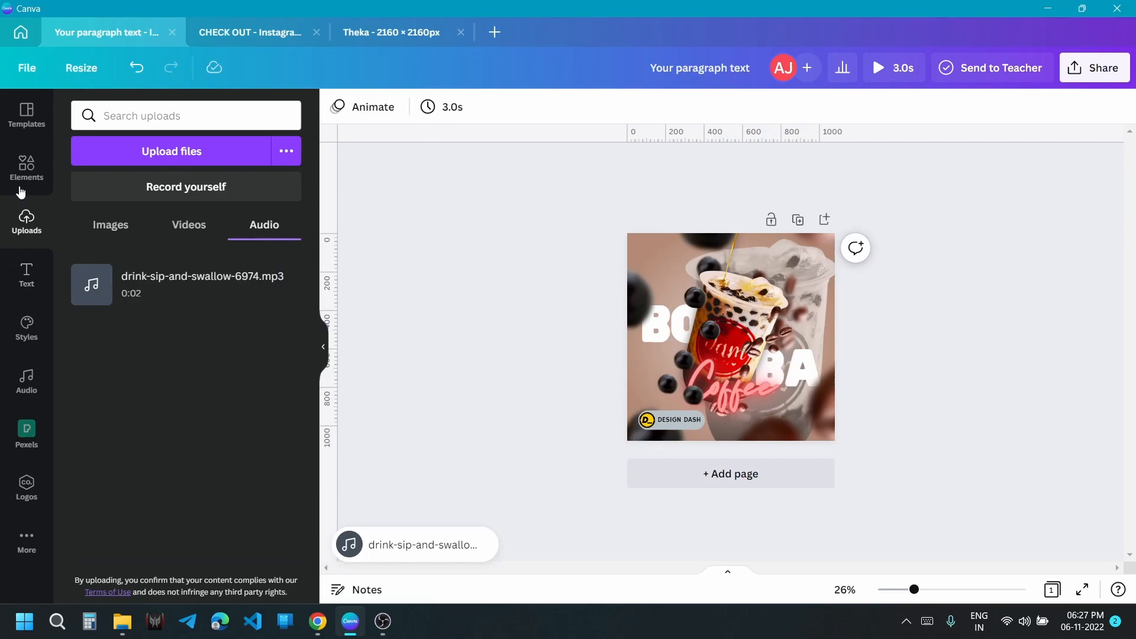
pyautogui.click(26, 168)
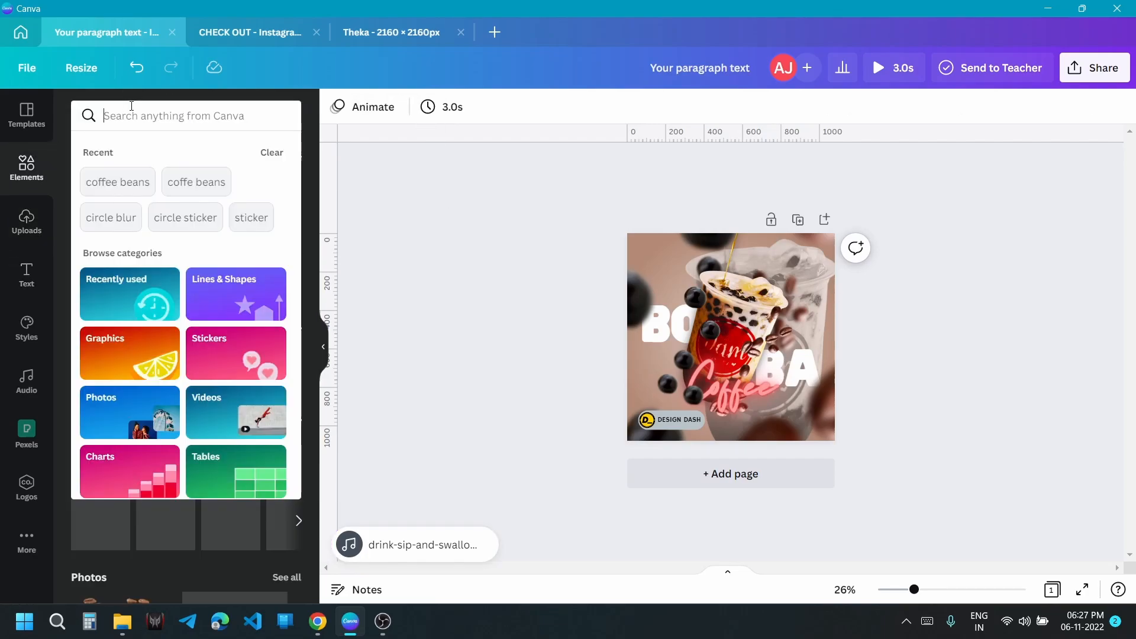
# Step: Search Elements for 'comic dots' and place the halftone dots graphic top-left
pyautogui.write('comic dots')
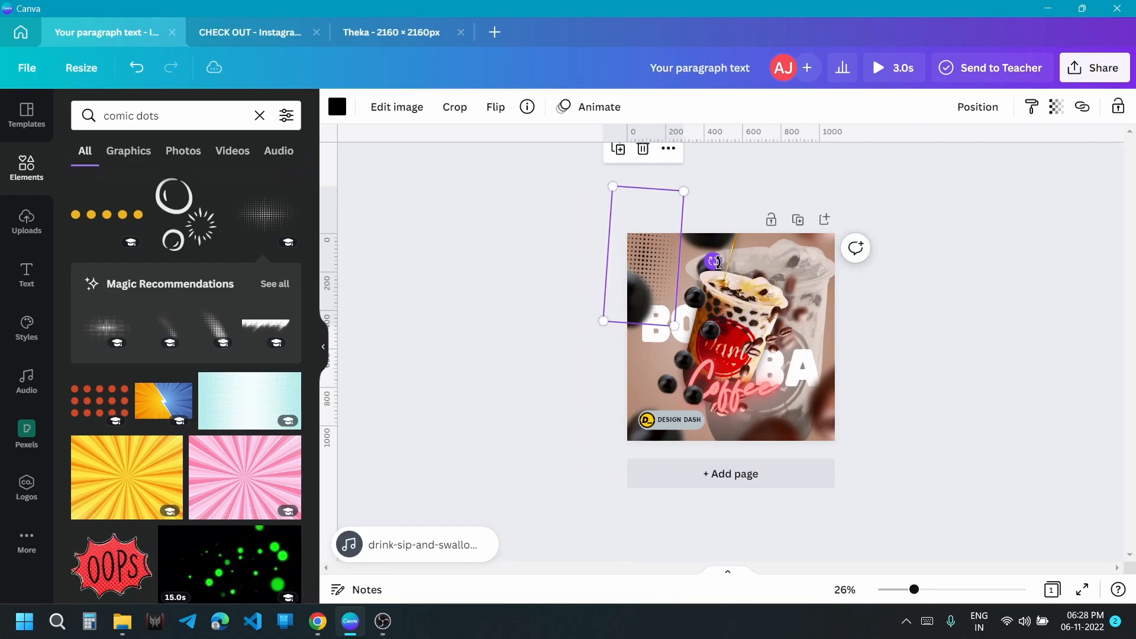
pyautogui.click(875, 298)
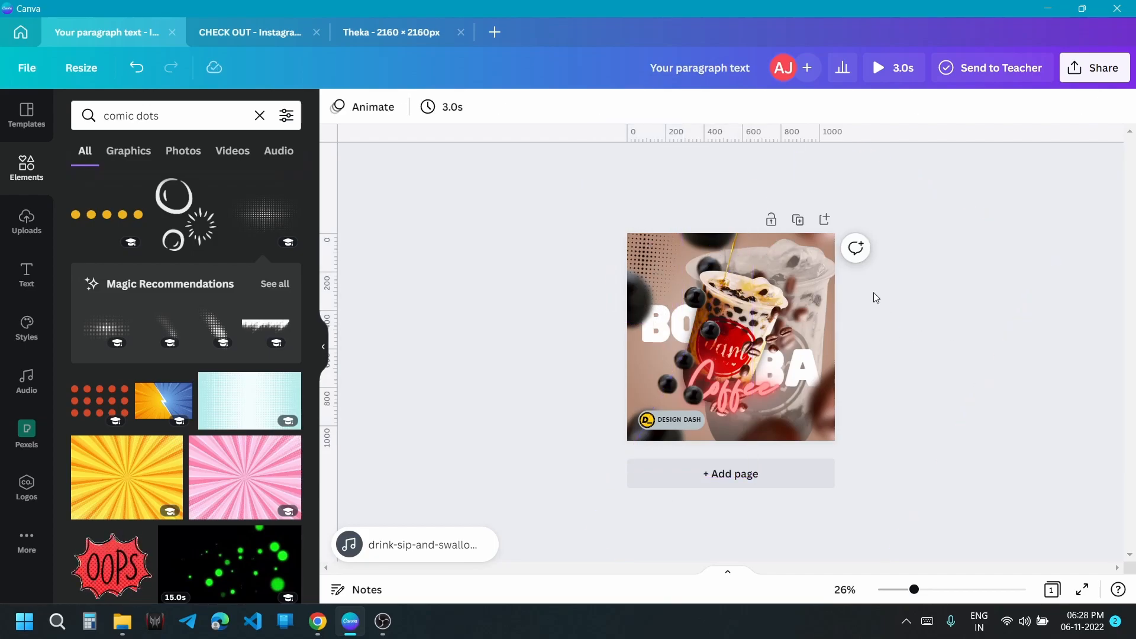